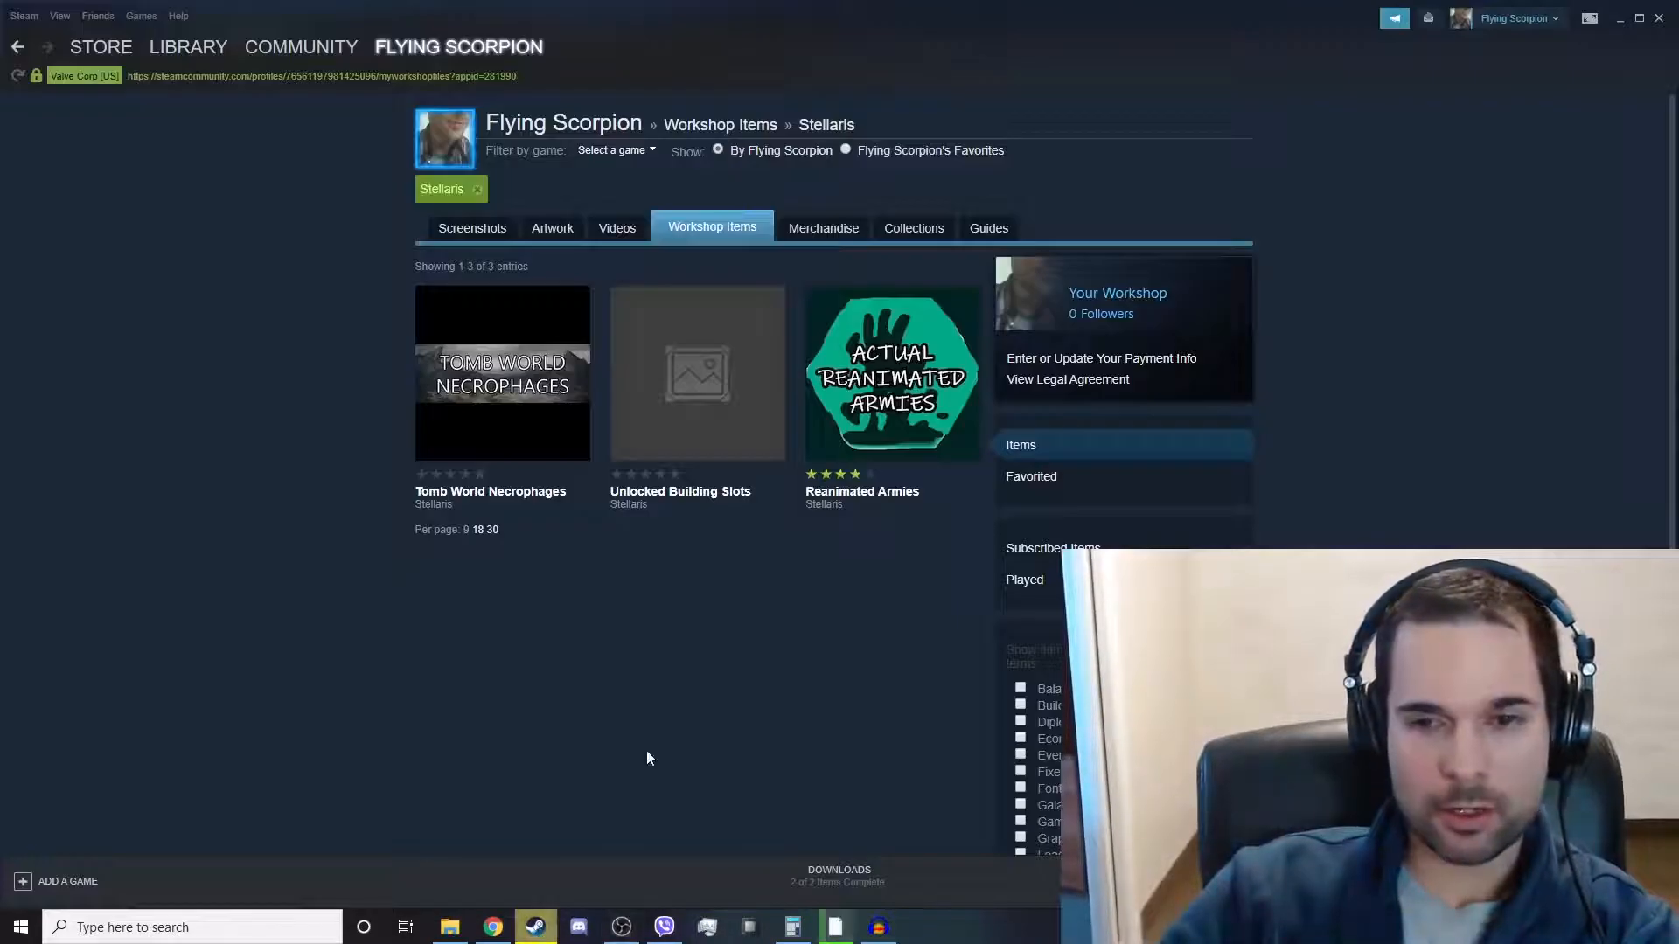
Go to the Steam library's Stellaris page with the launcher's Mods list open
left_click(187, 46)
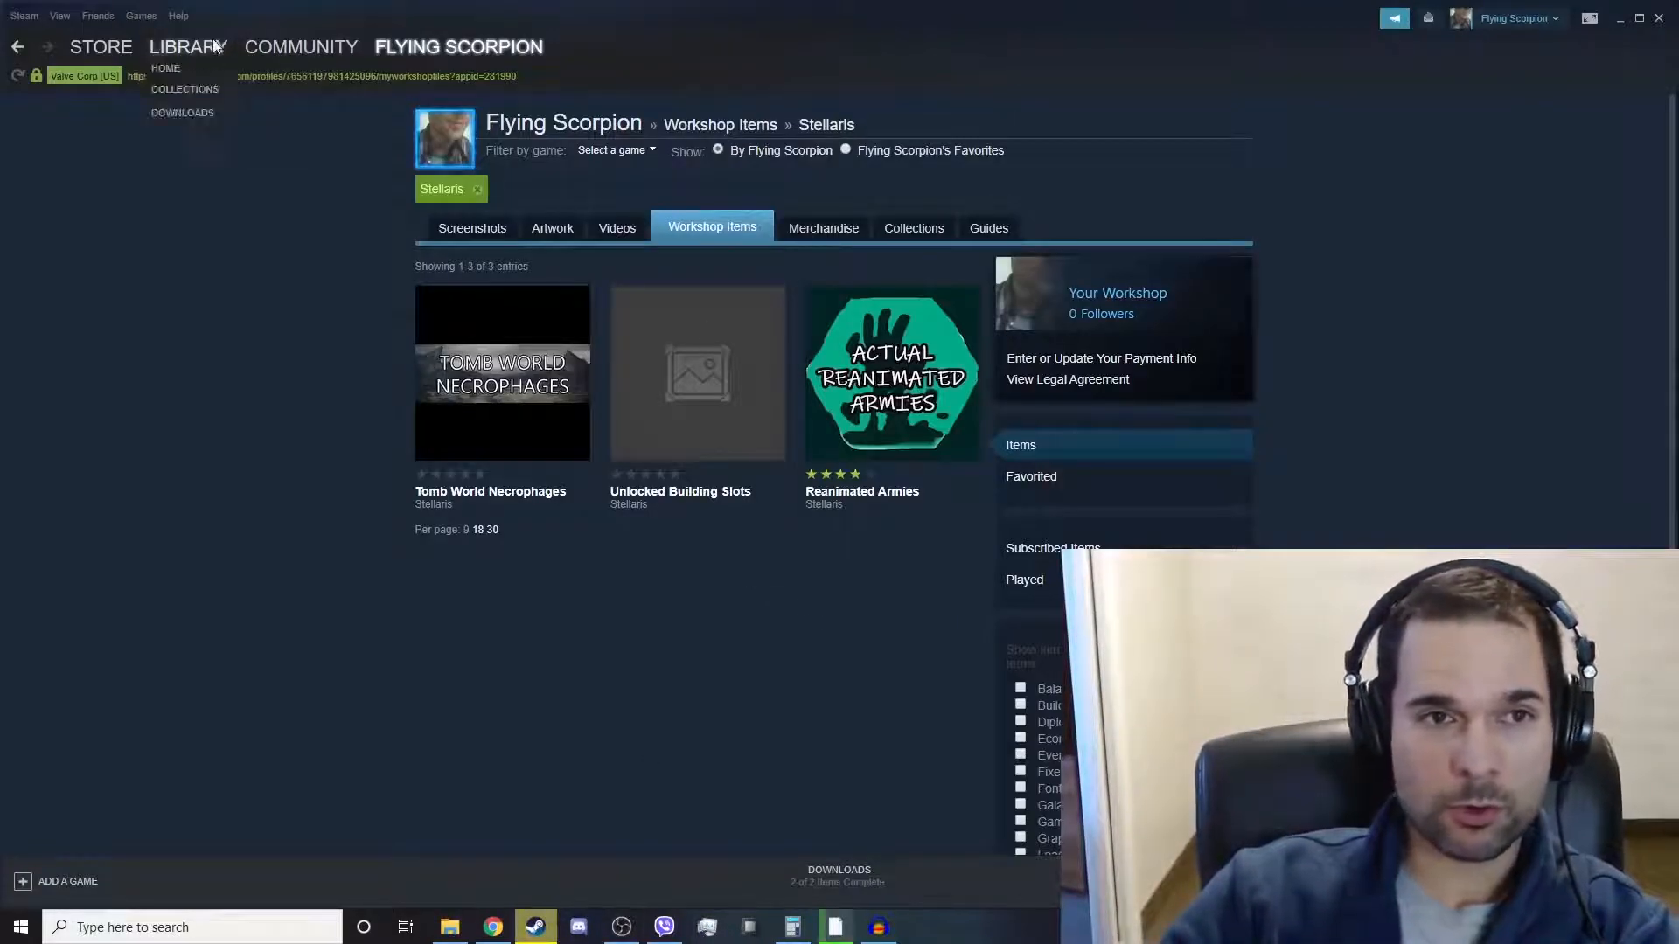
left_click(189, 45)
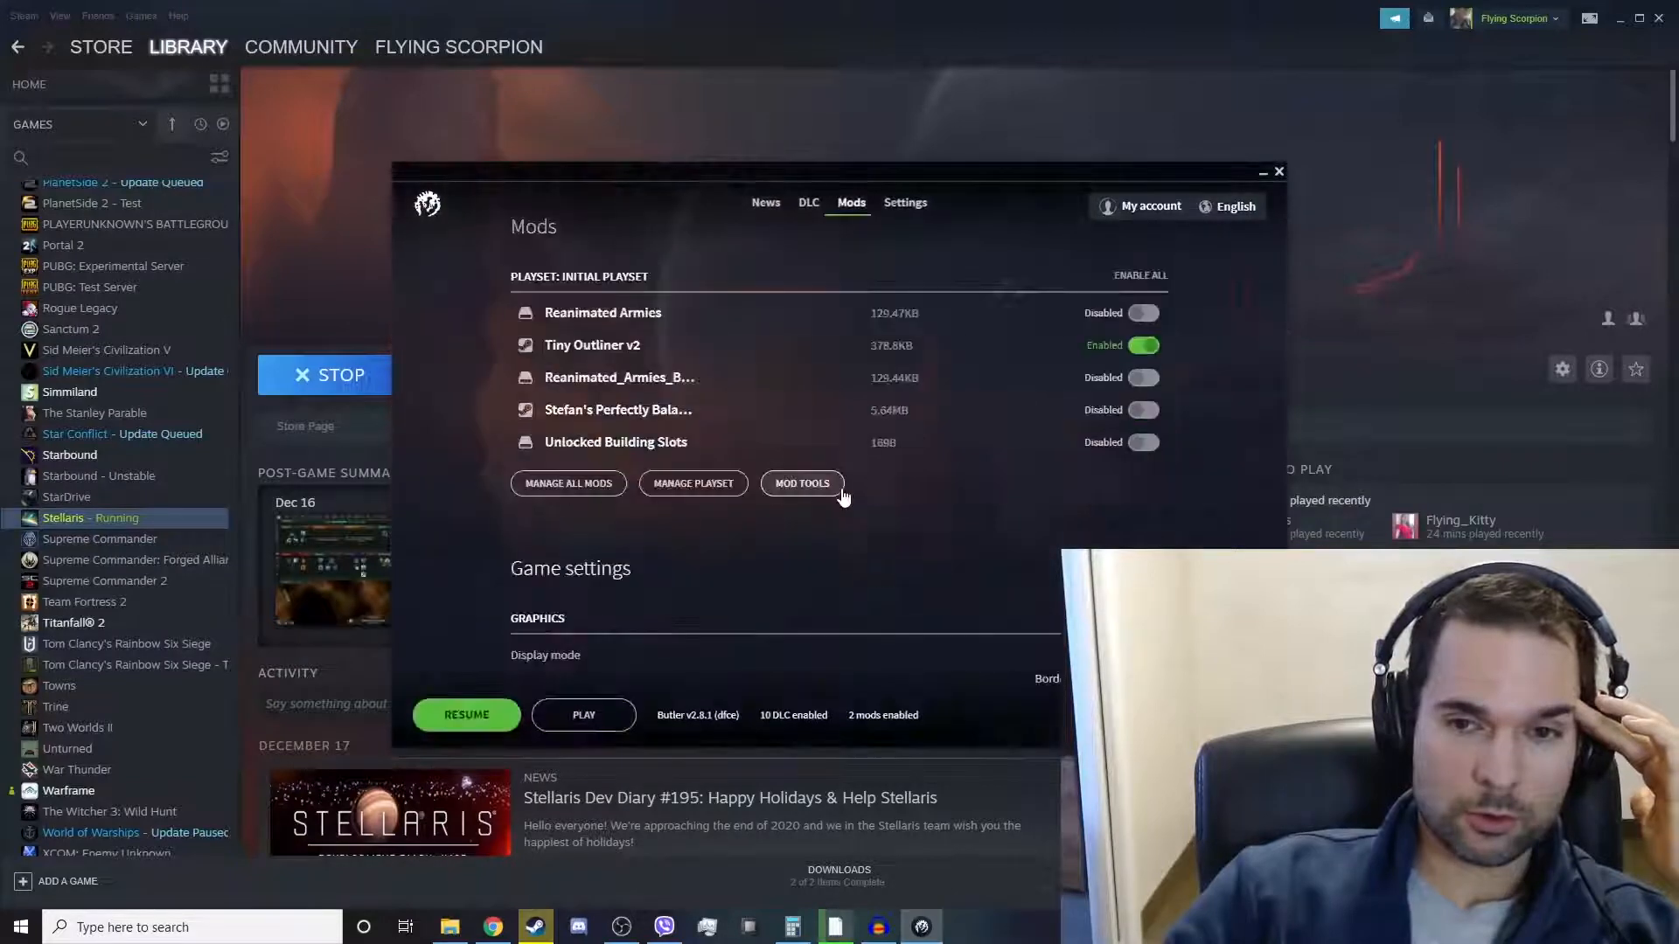
Create mod 'First Mod Ever', version 2.8.1, in a mod/ directory named with '_by_flyingsco...ding_101'
left_click(801, 482)
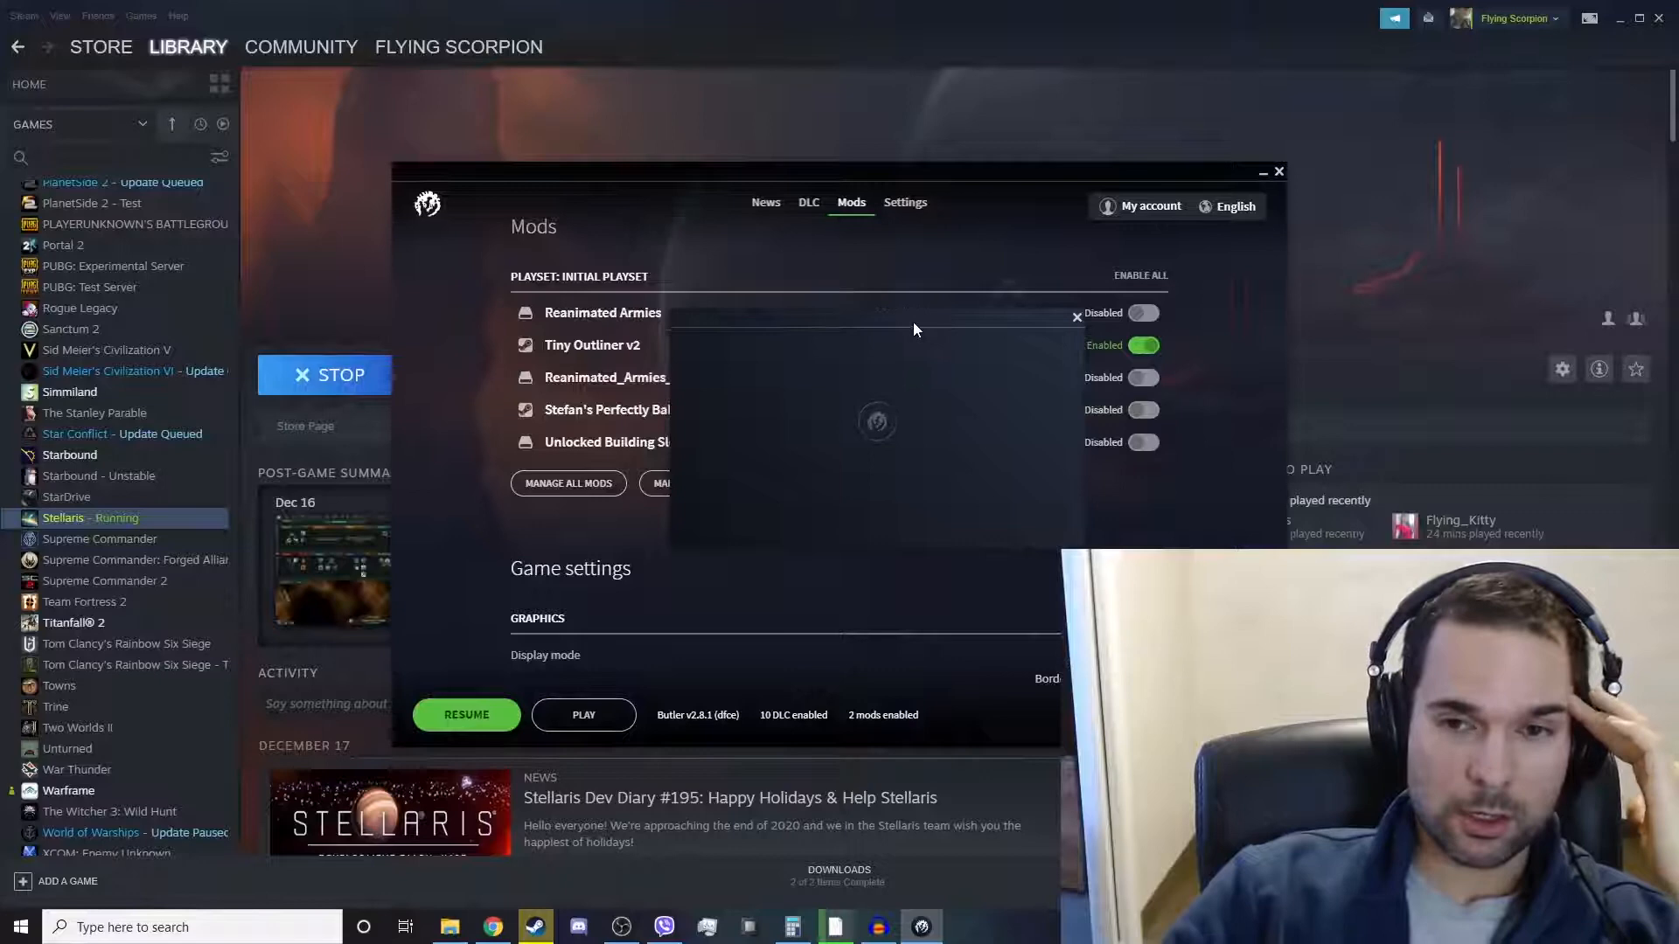
left_click(675, 482)
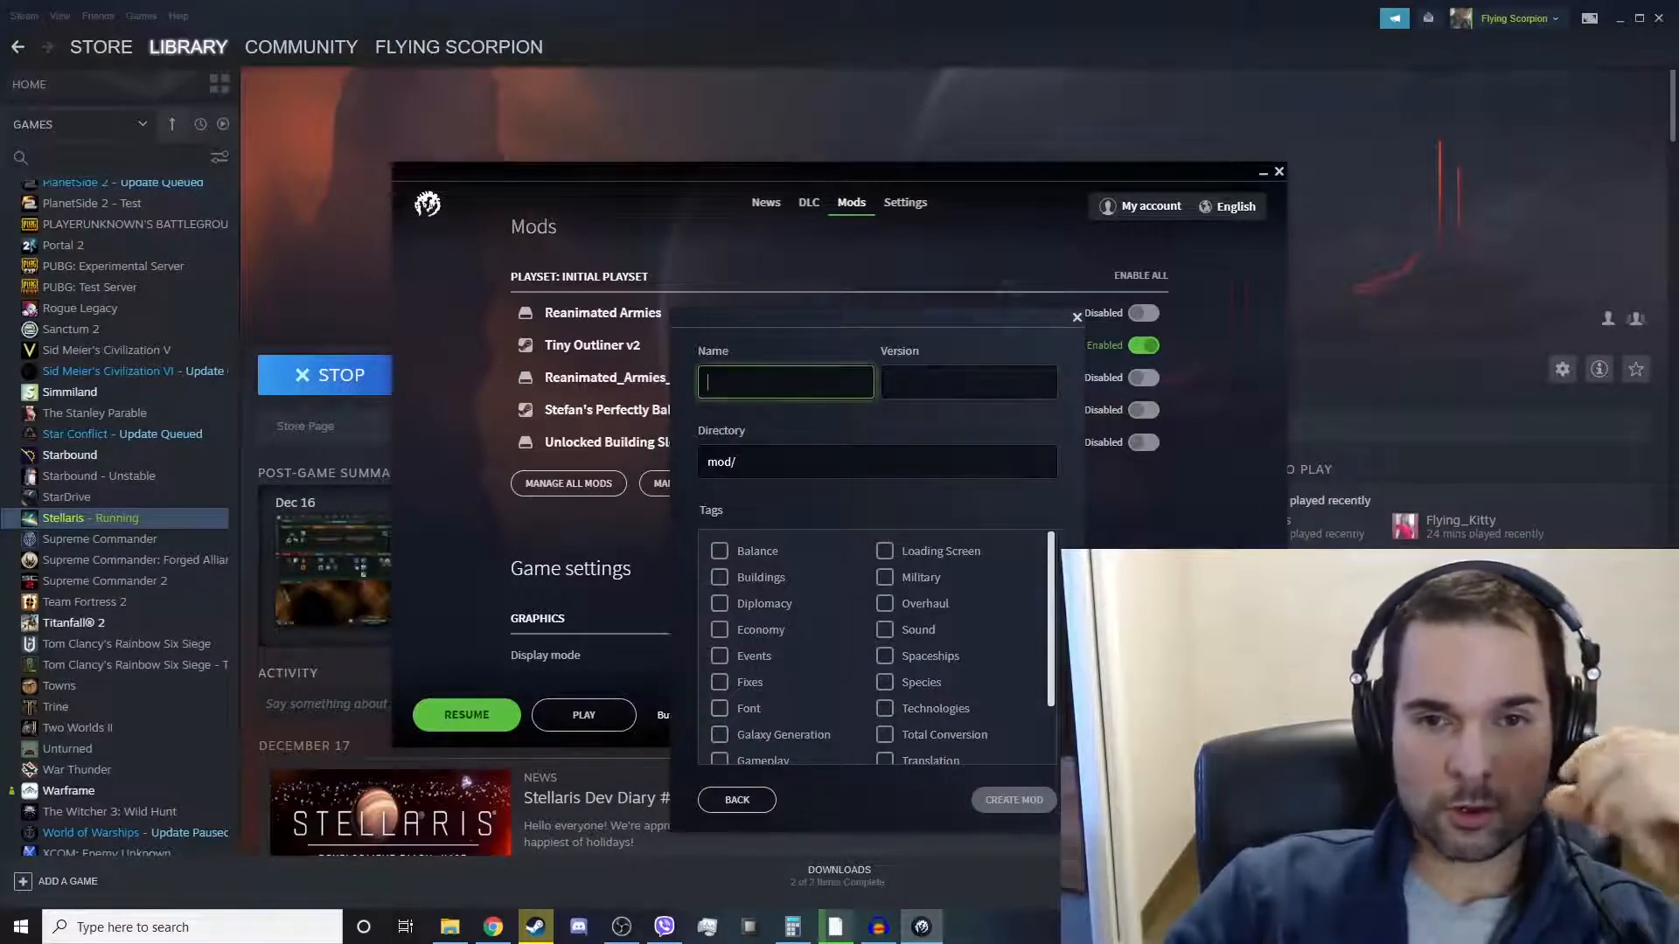
type("First Mod Ever")
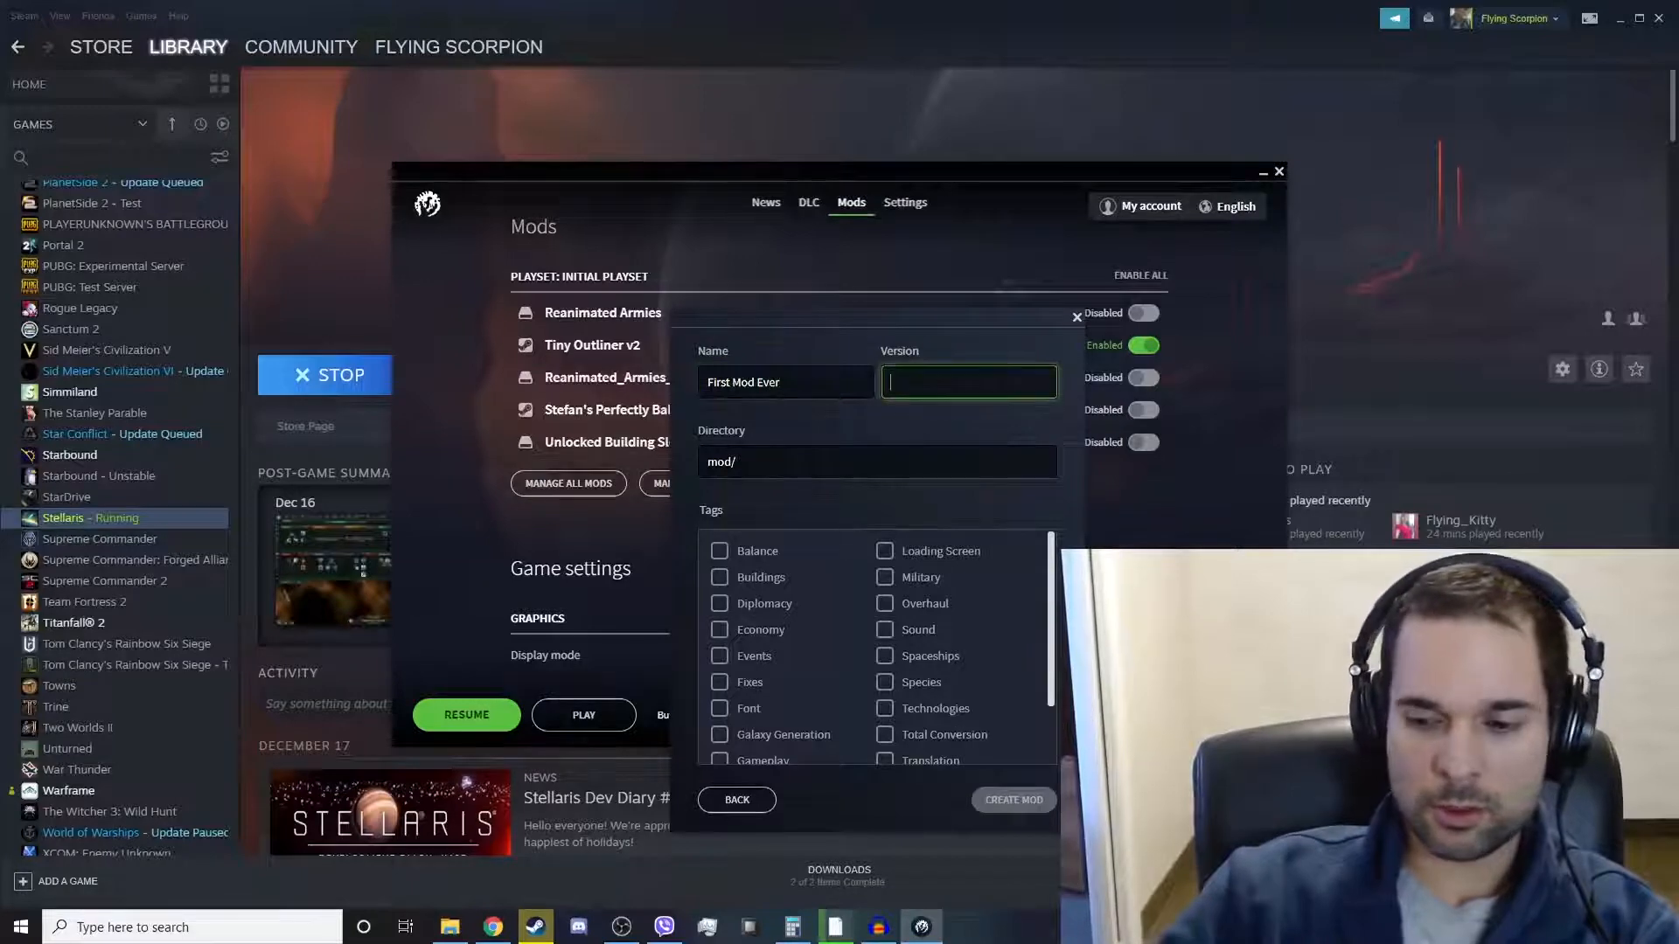
type("2.8.1")
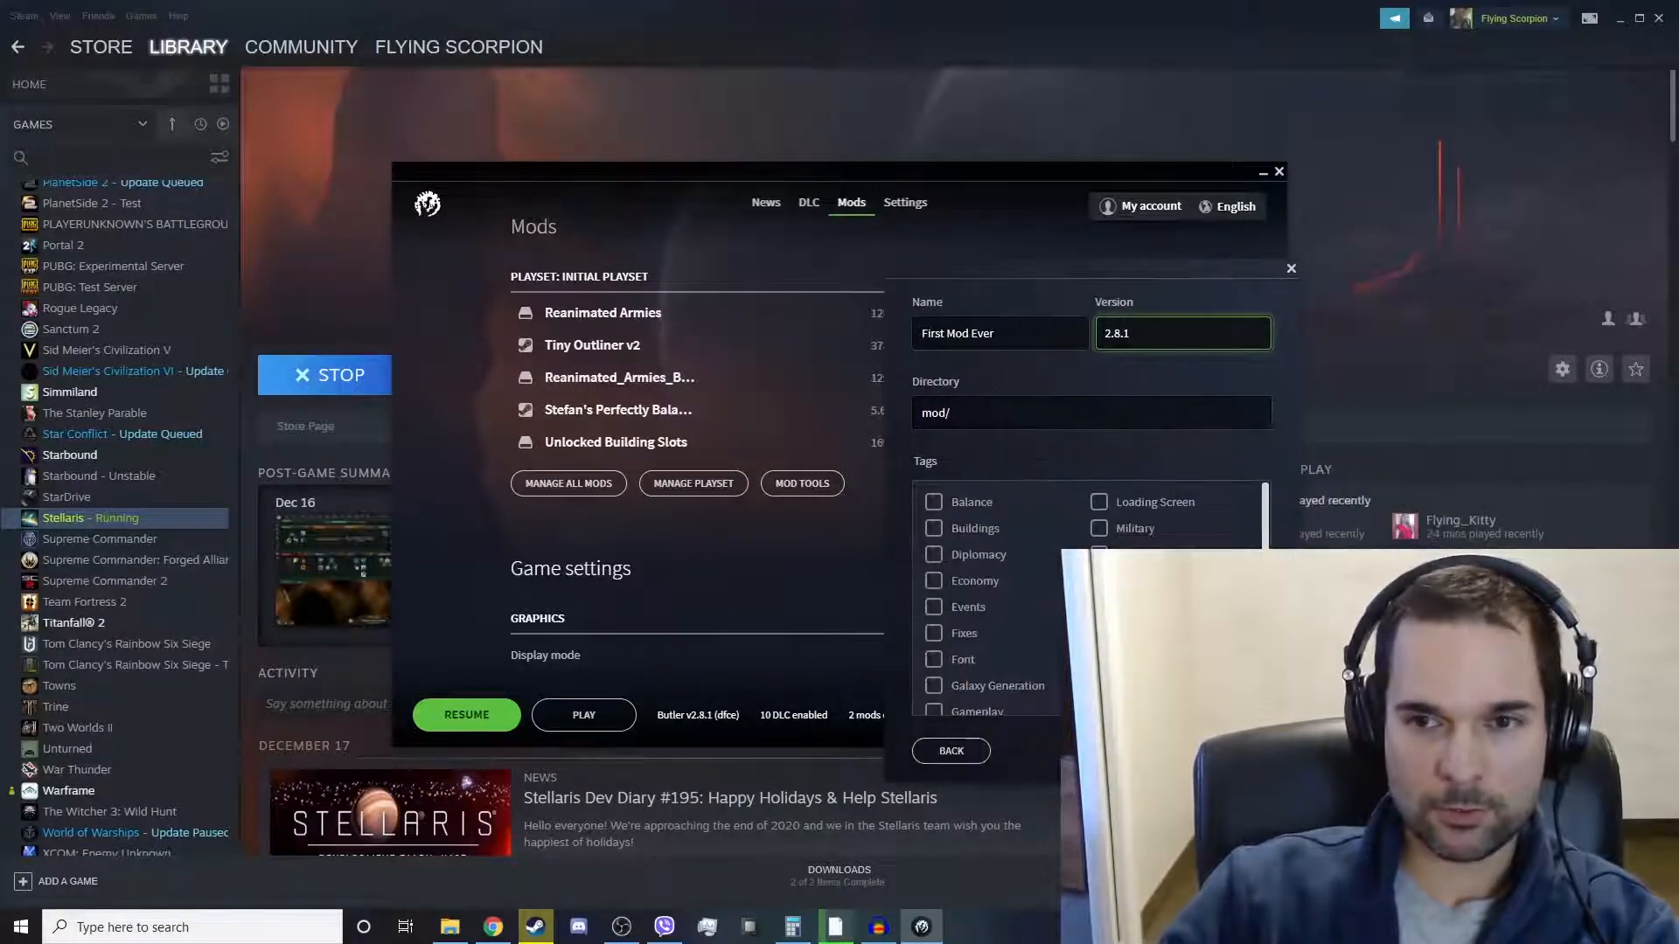
type("Mod")
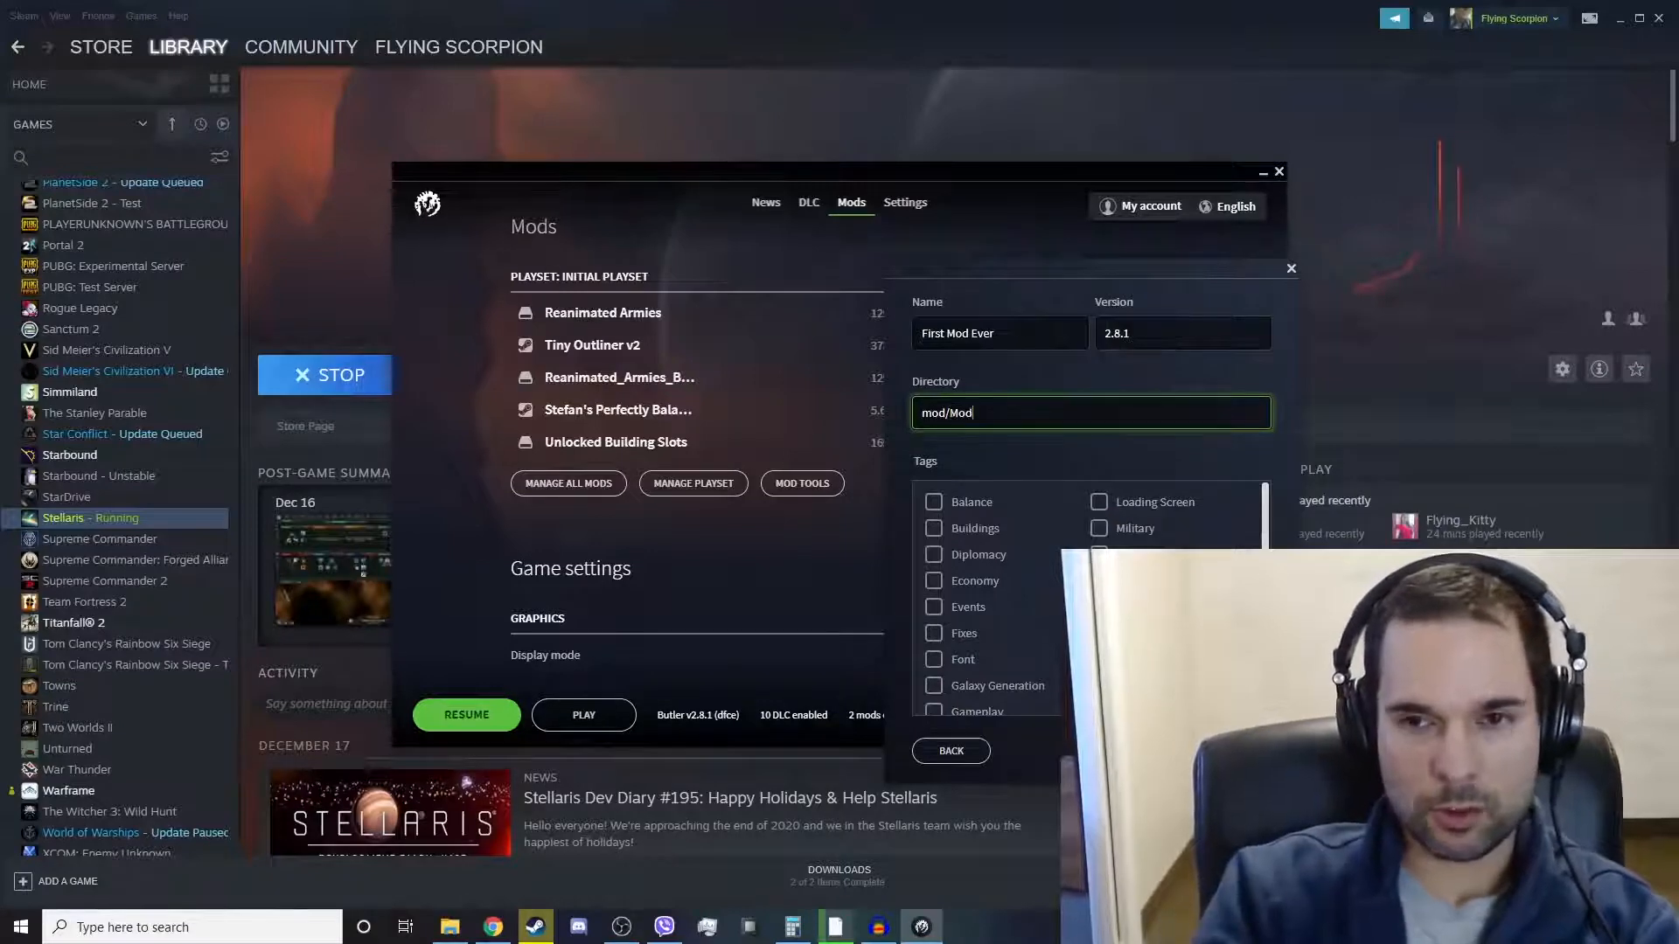
type("ding_101")
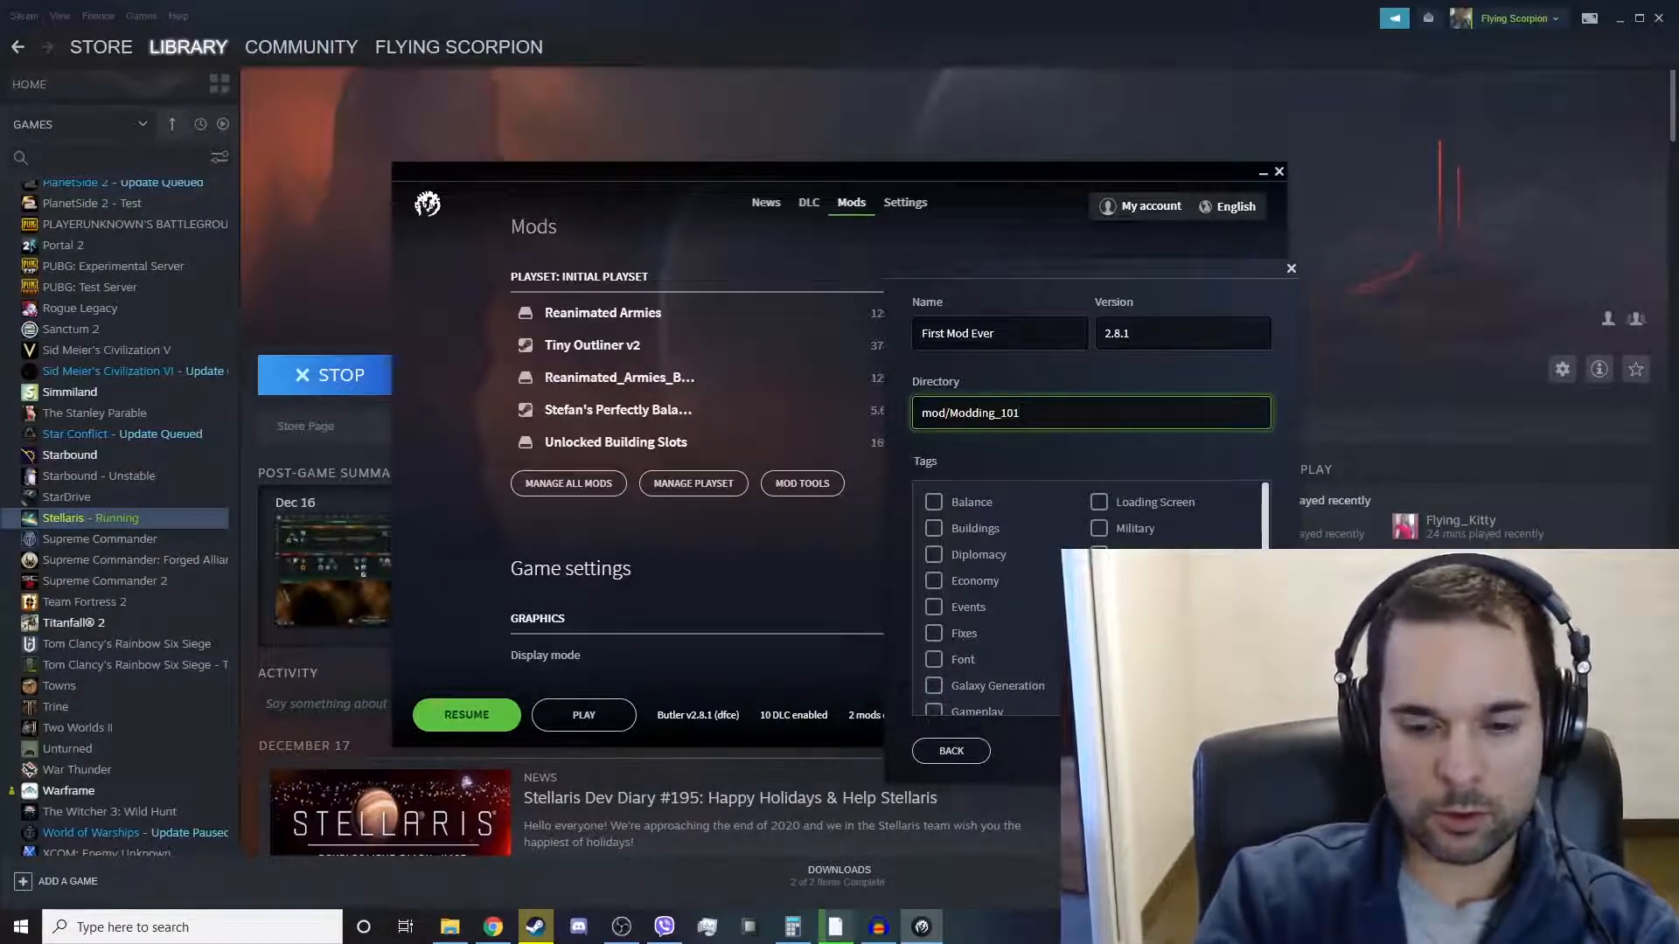
type("_by")
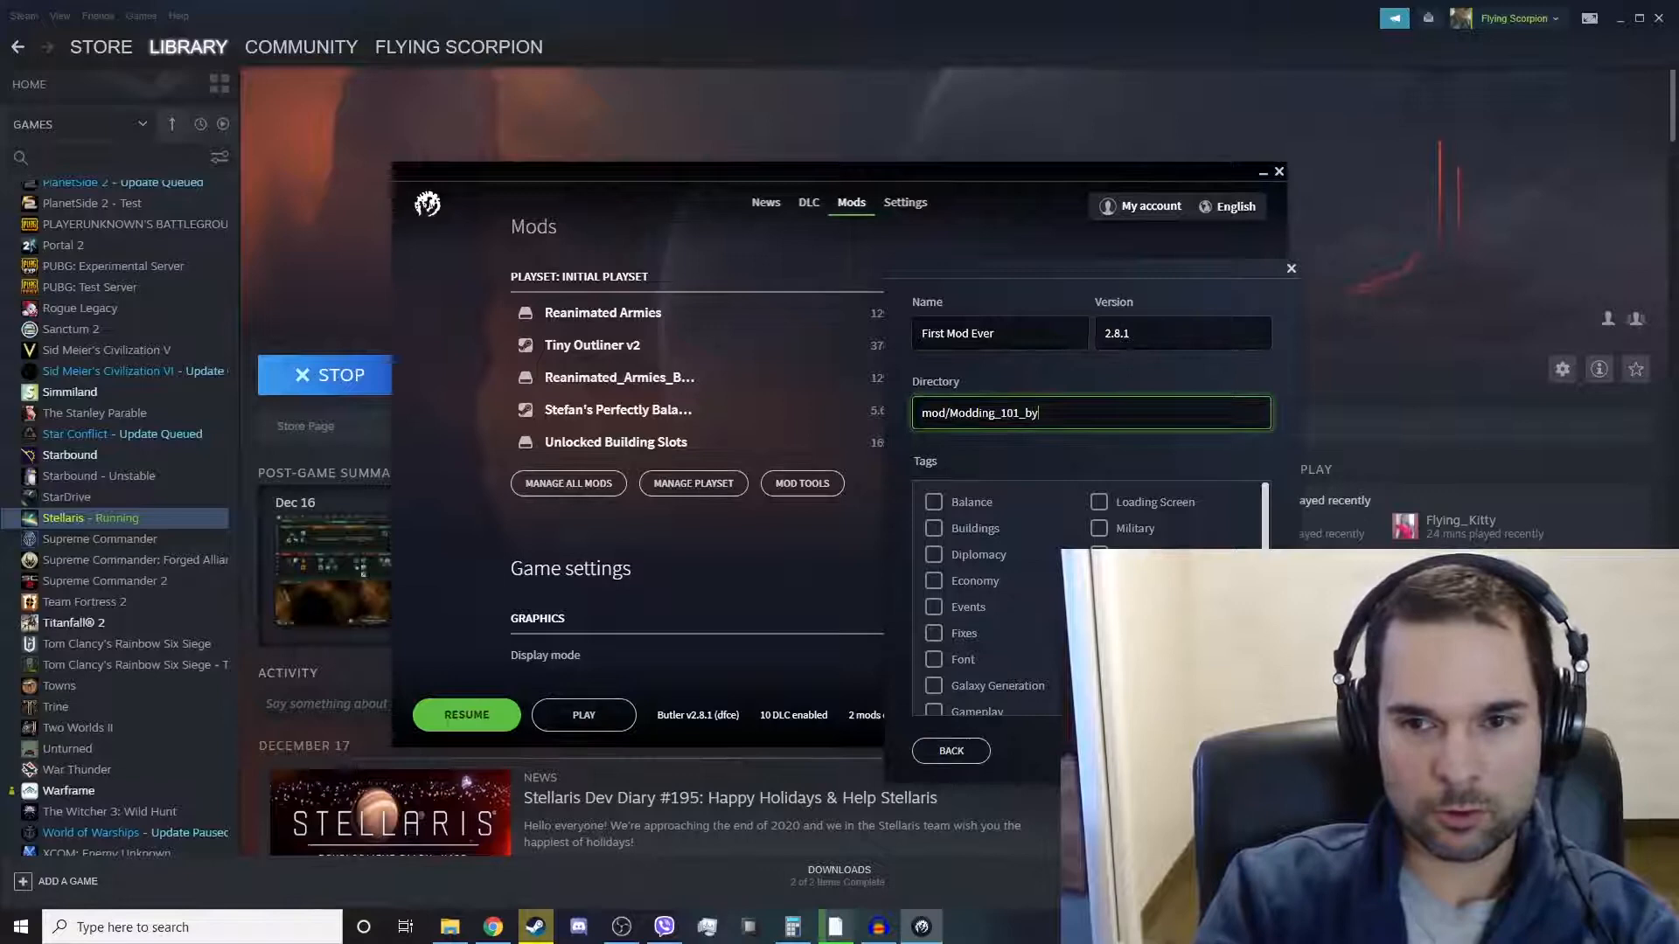
type("_flyingscorpion")
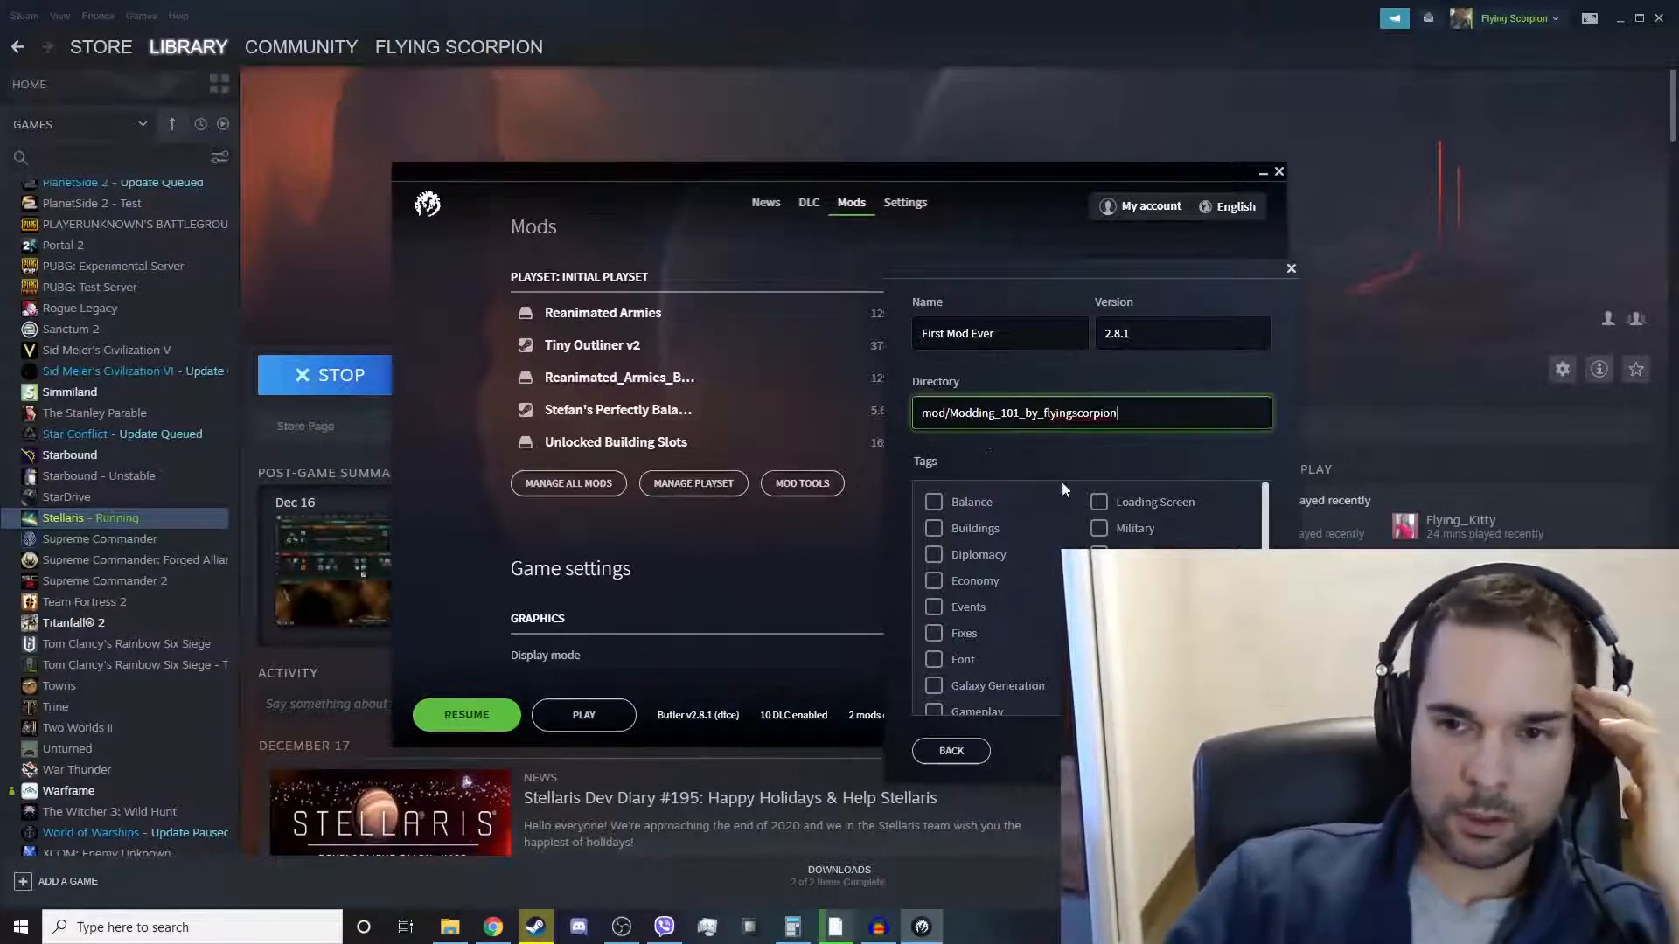
left_click(932, 502)
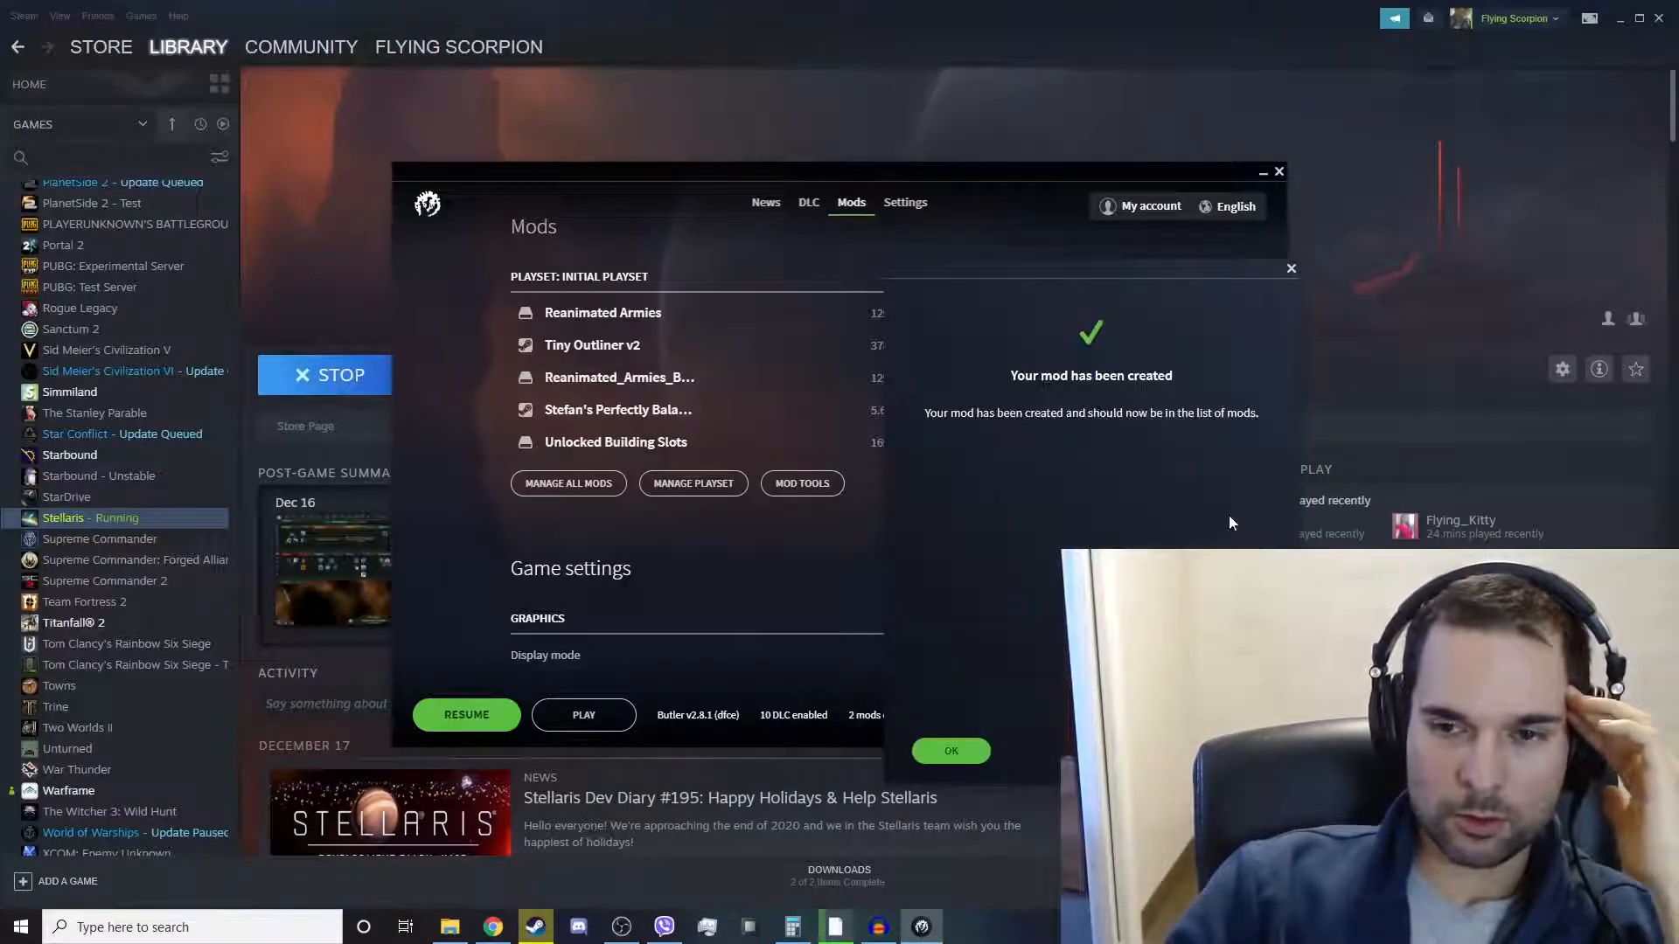
Place a thumbnail.png reading HELLO beside descriptor.mod in the new mod's folder
left_click(950, 751)
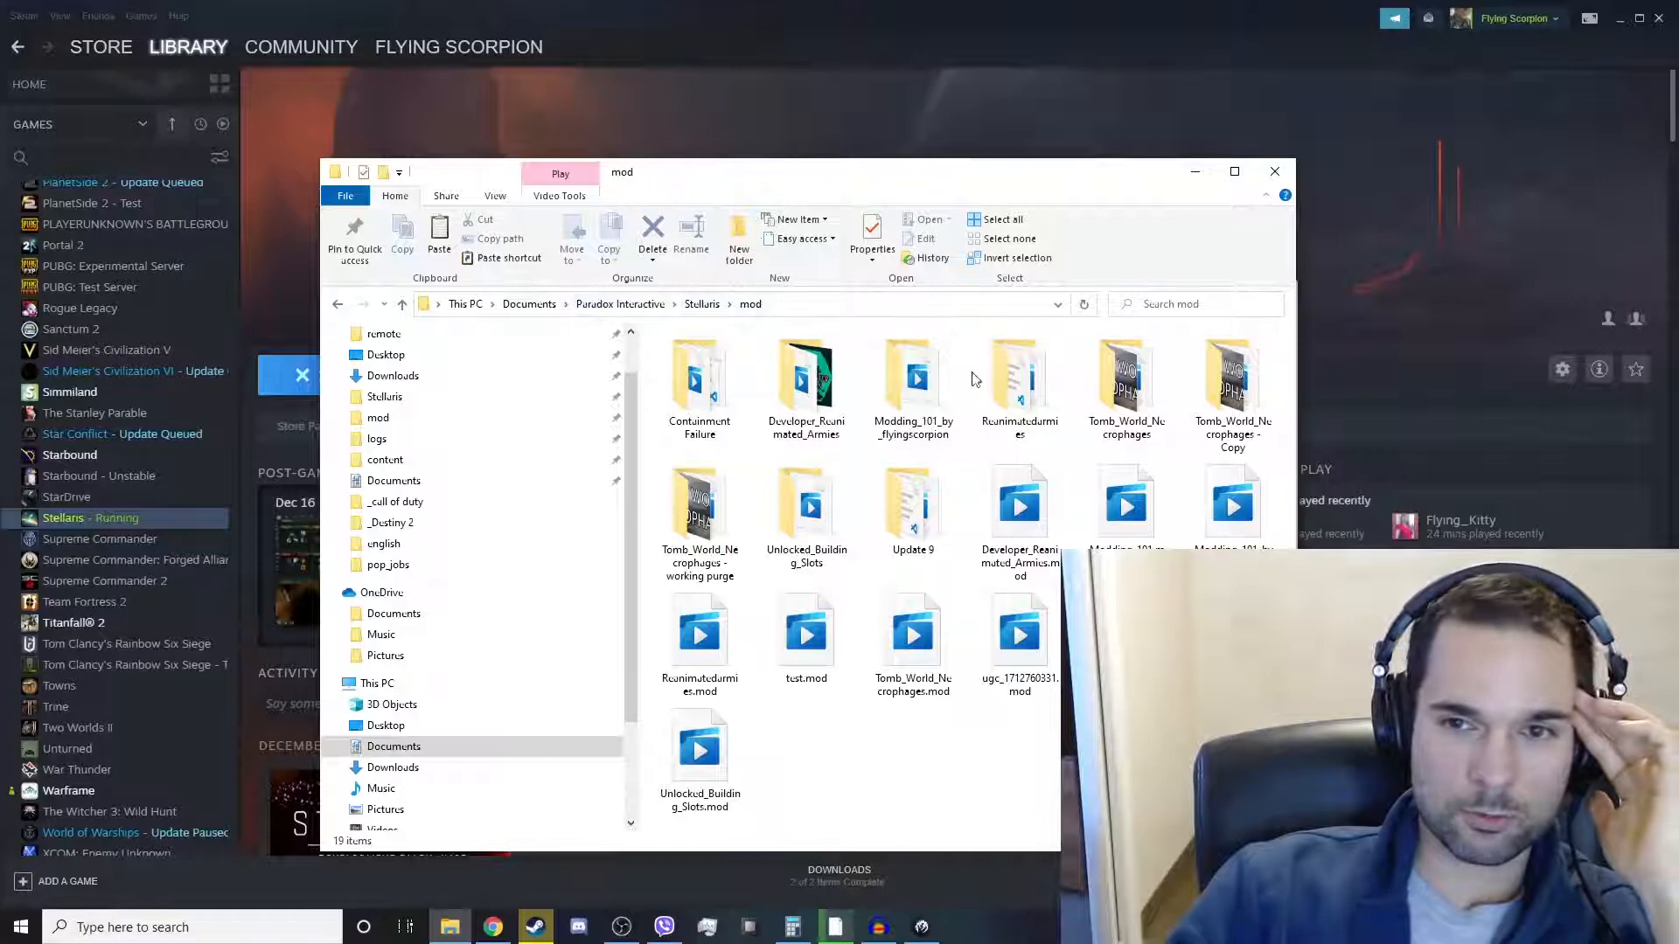
double_click(913, 378)
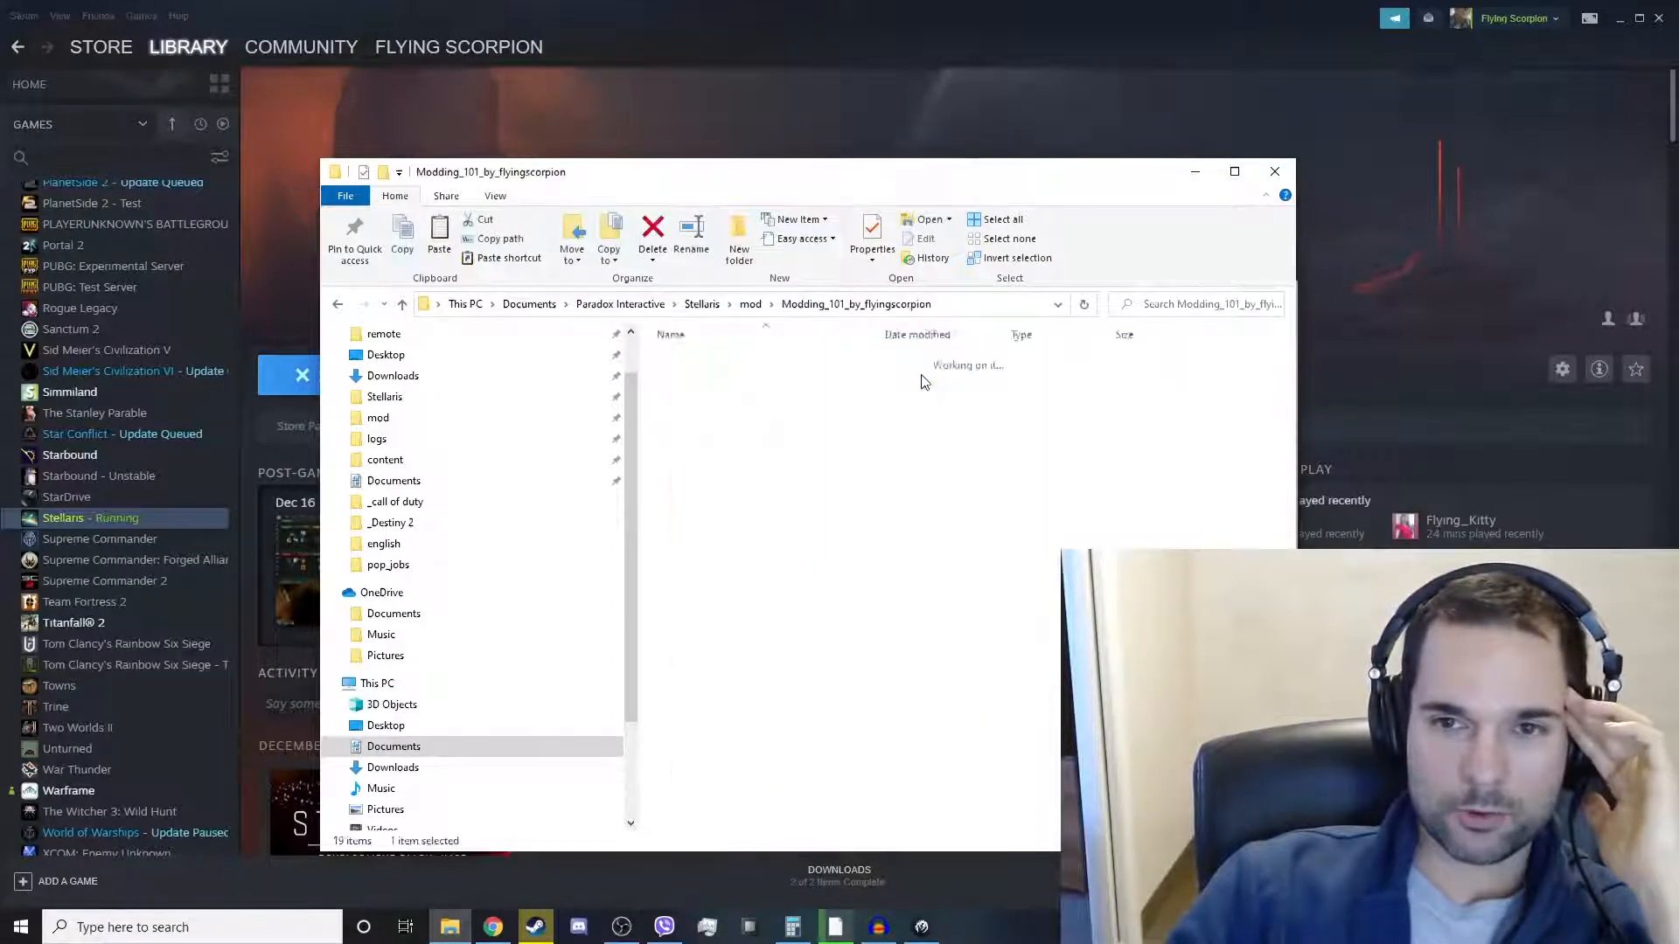
right_click(699, 378)
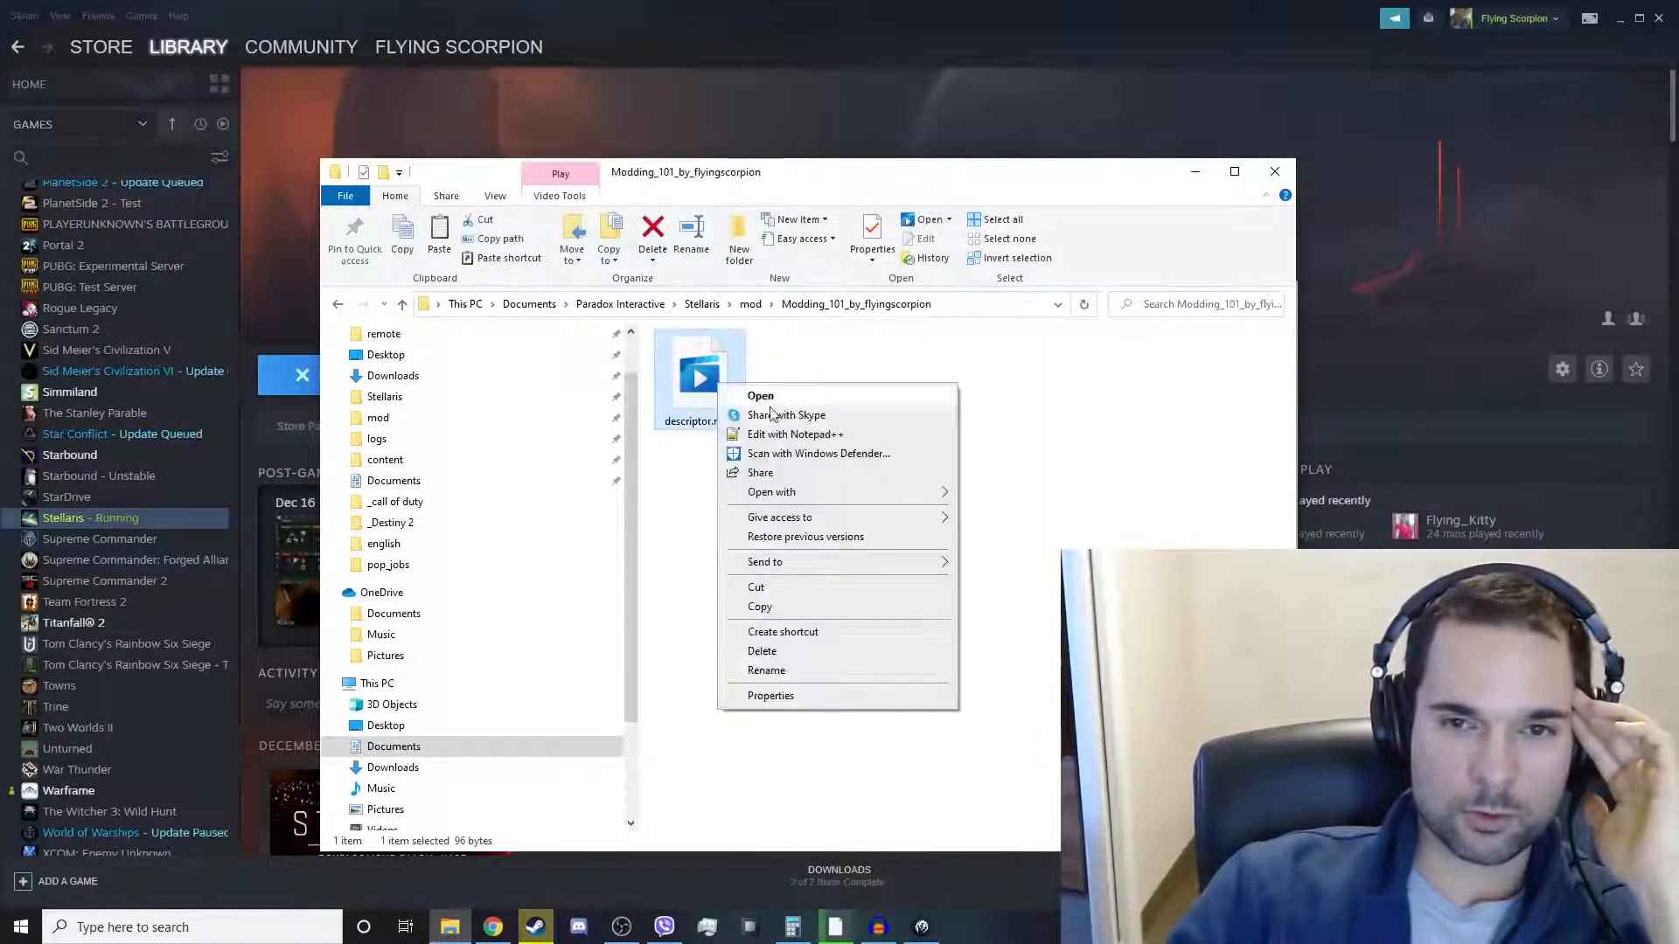
left_click(794, 434)
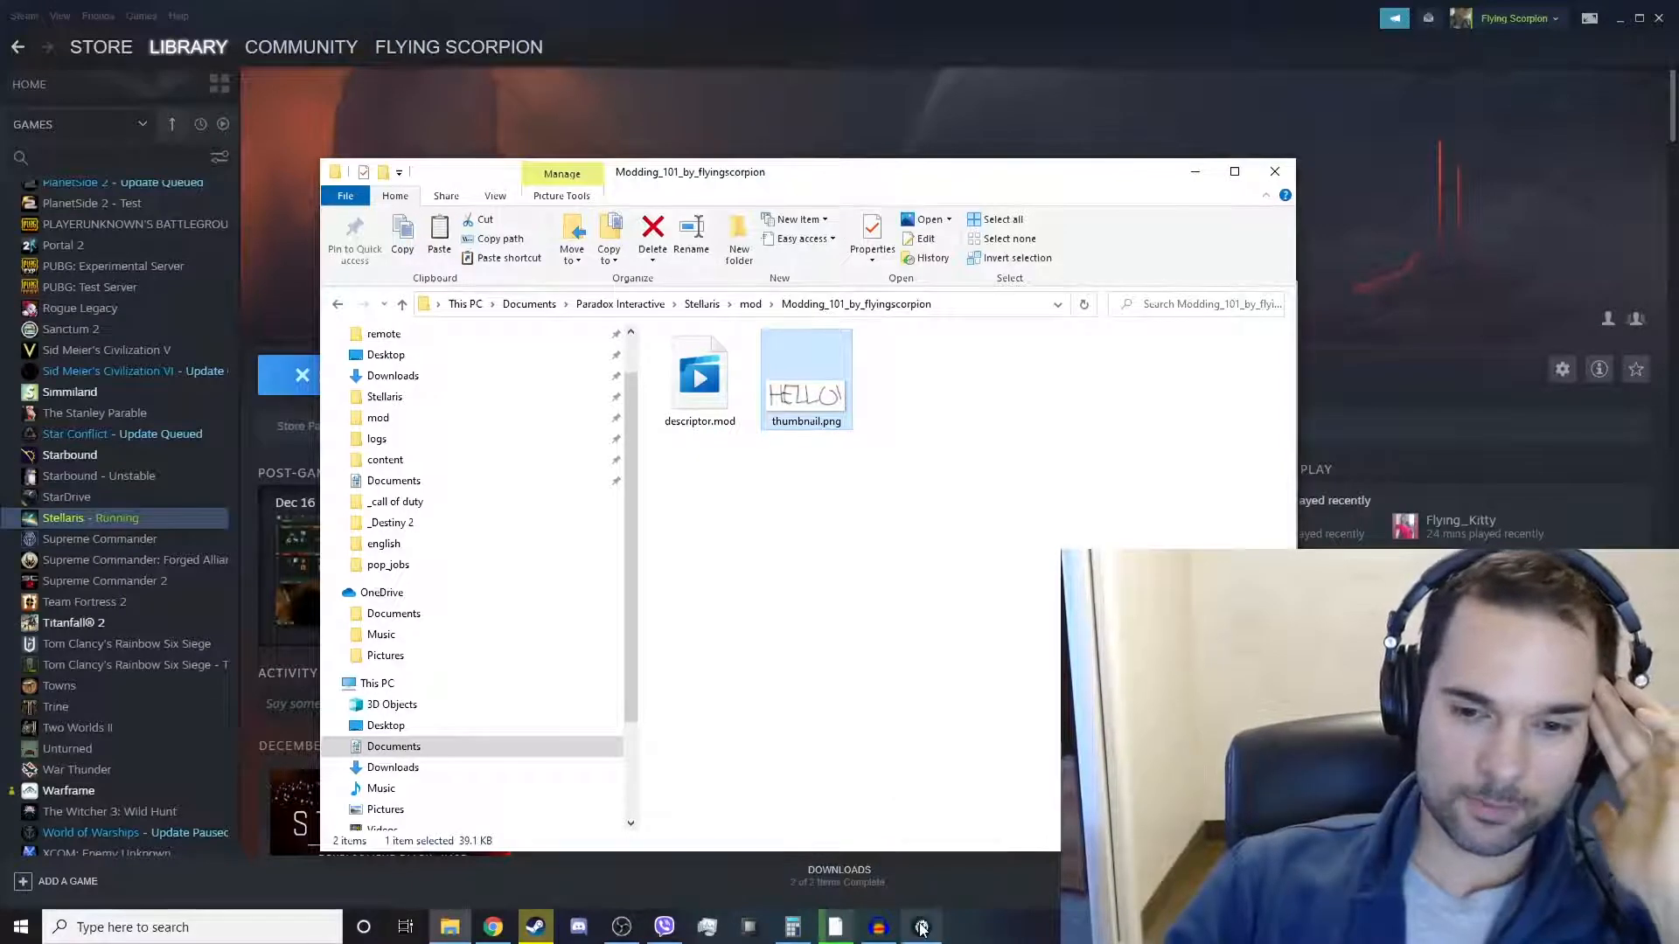
left_click(918, 927)
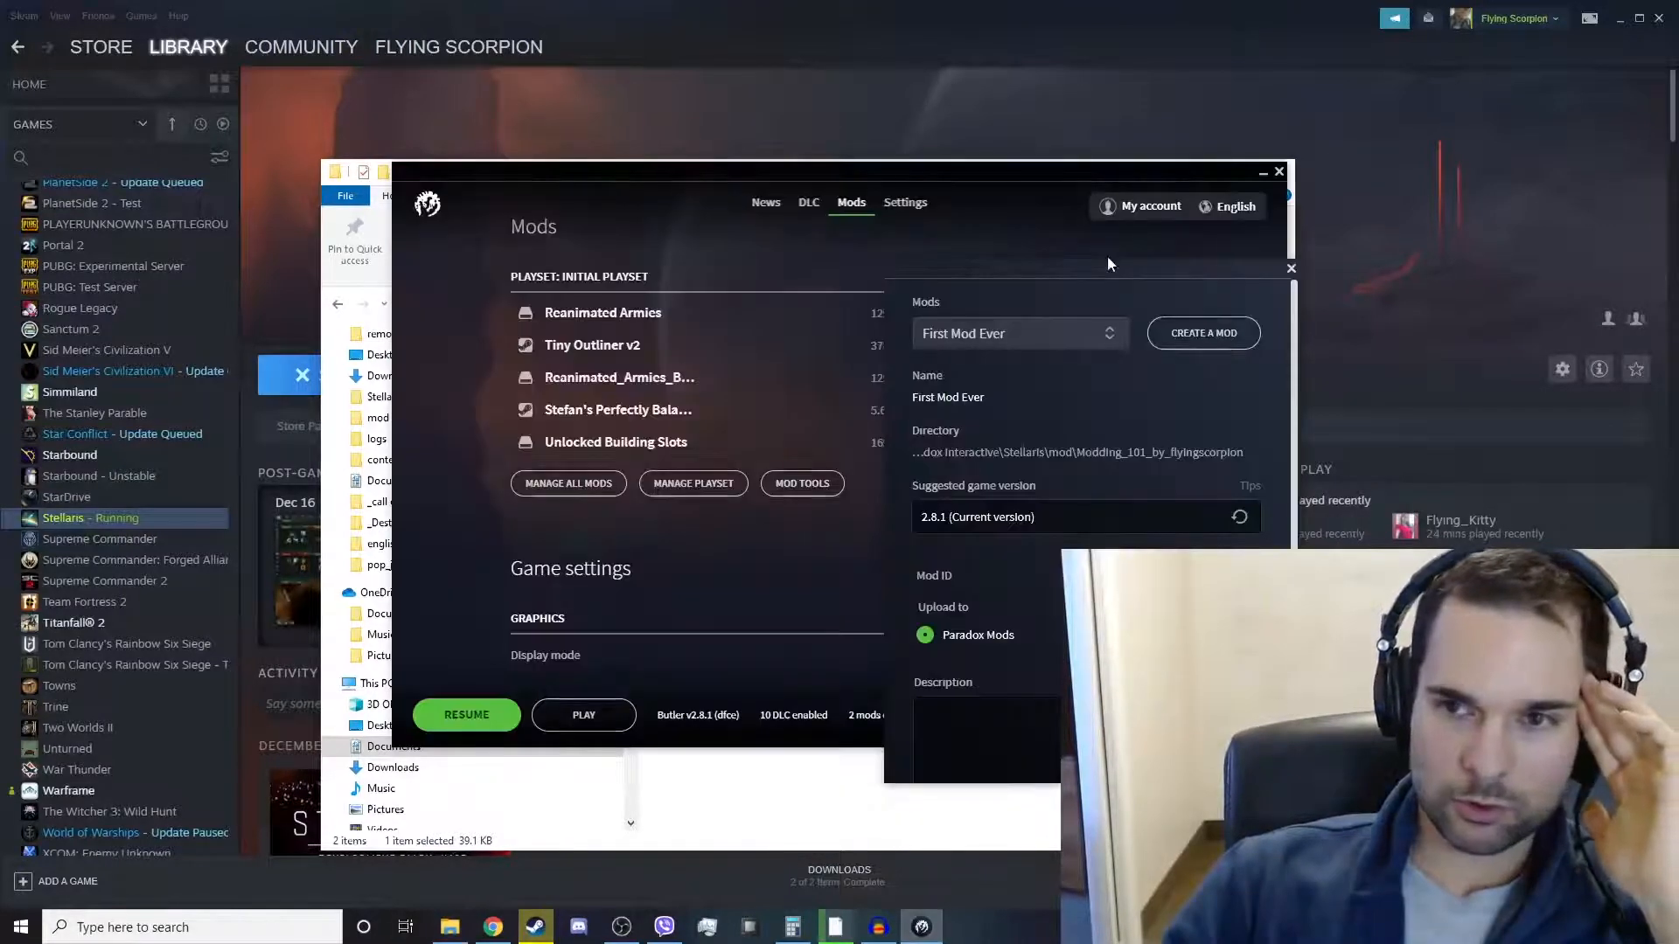
Describe First Mod Ever as 'This is a test' and return to Steam's Stellaris page
type("T")
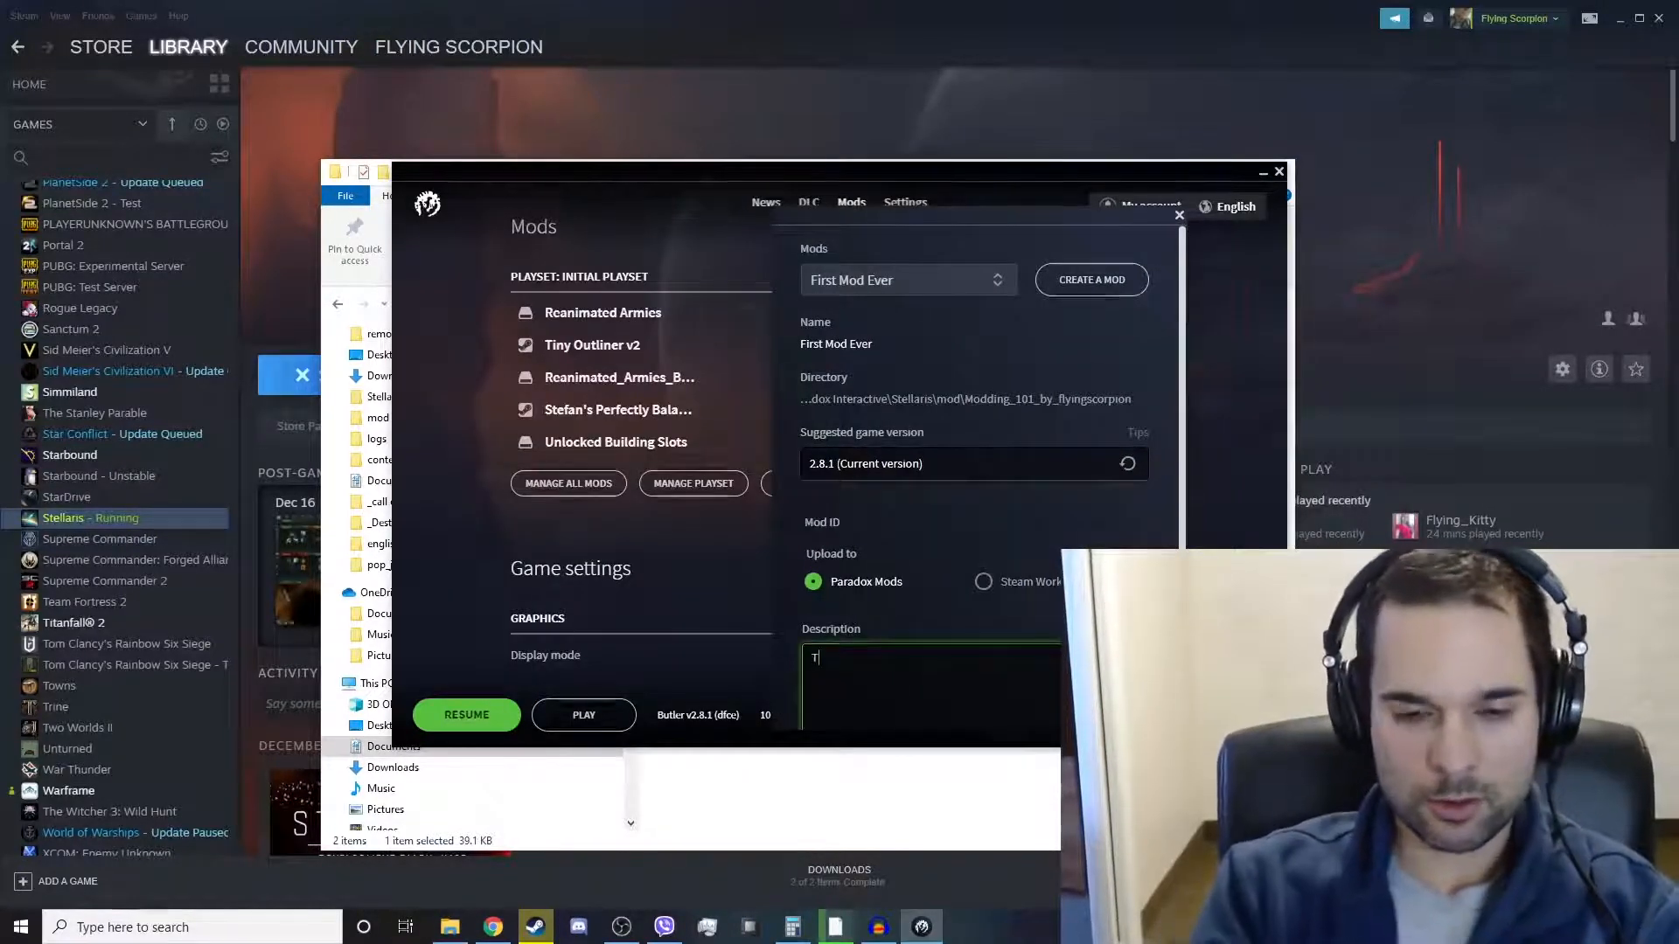
type("his is a test")
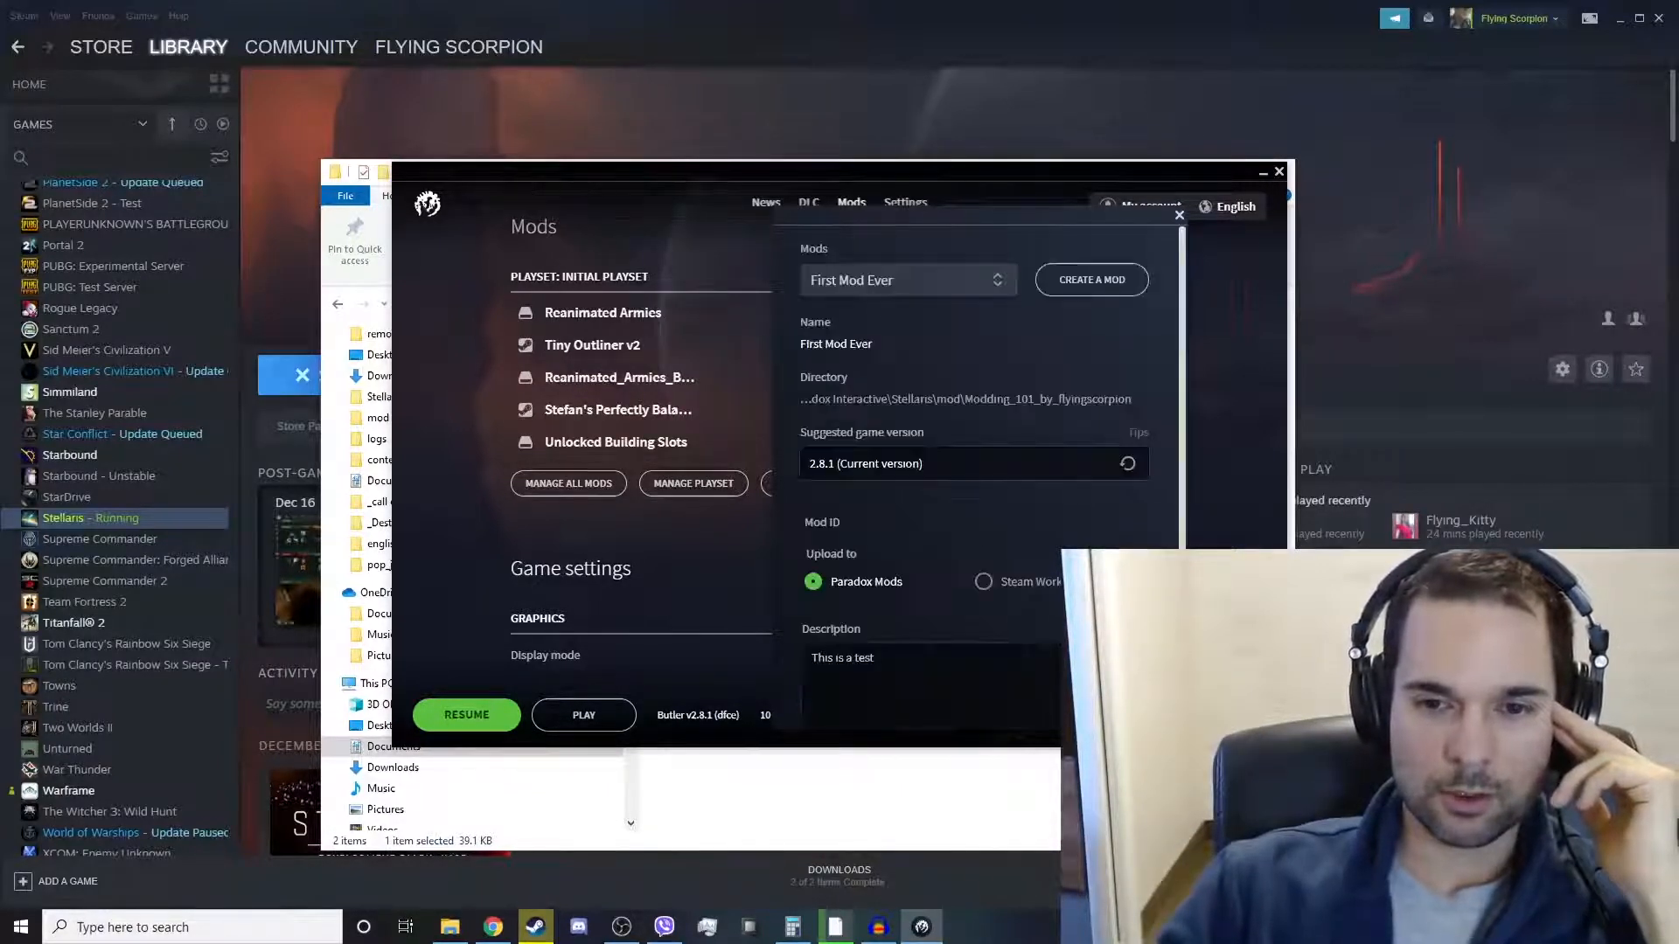
left_click(1178, 214)
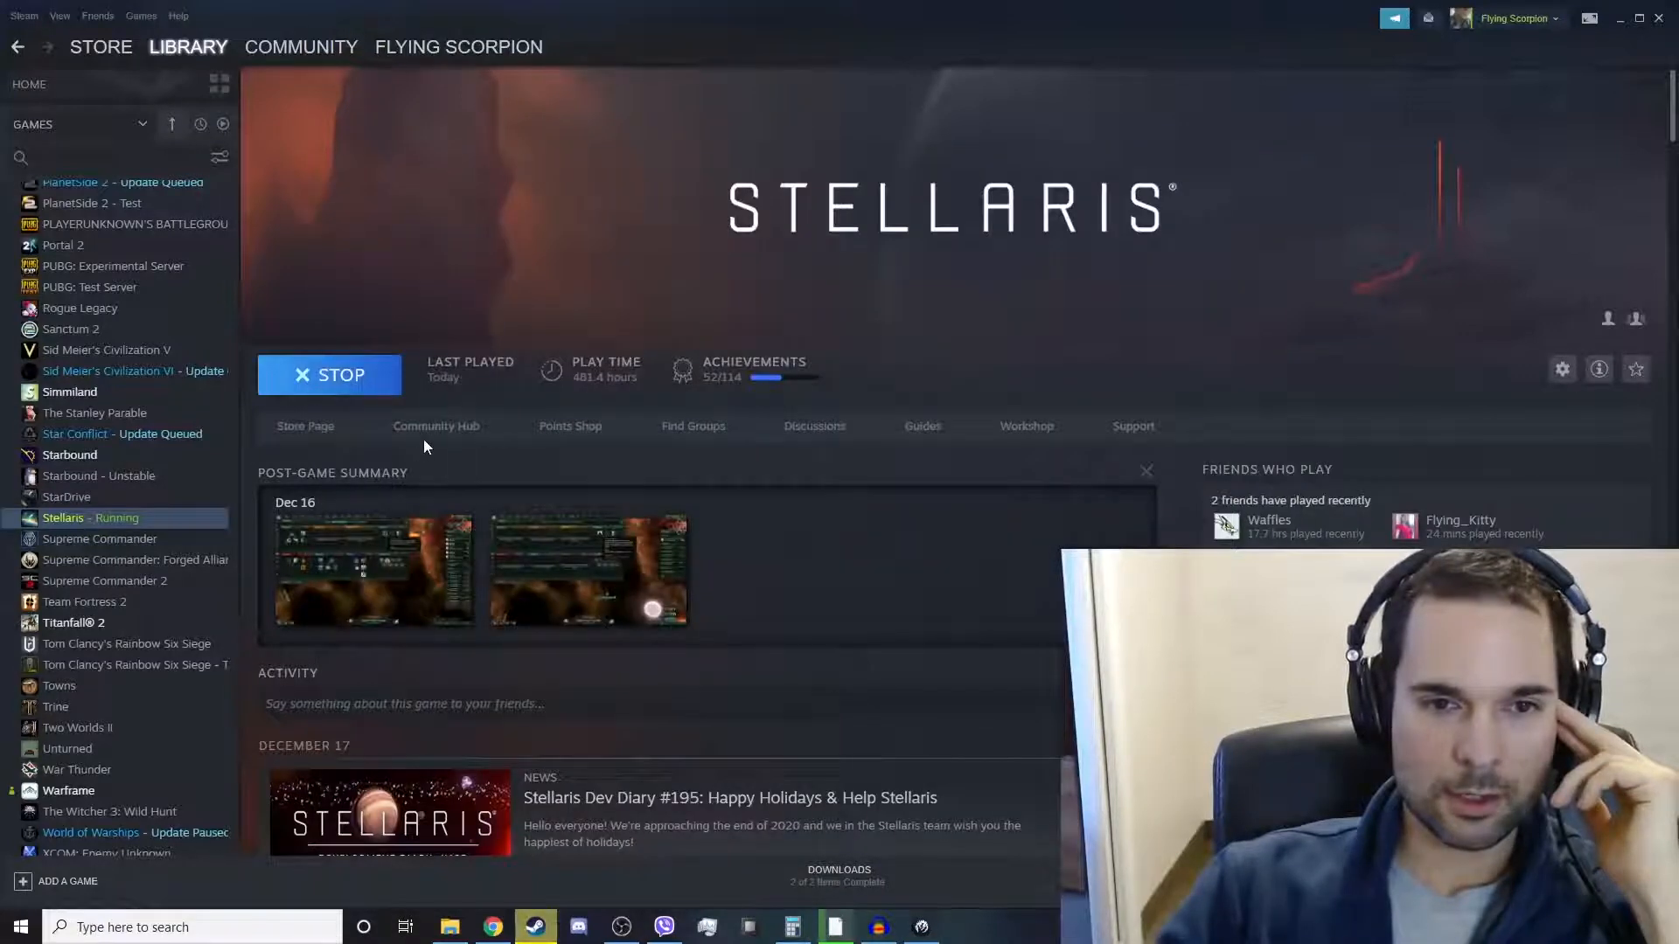
List your posted Stellaris Workshop files, showing First Mod Ever with its HELLO thumbnail
left_click(1025, 427)
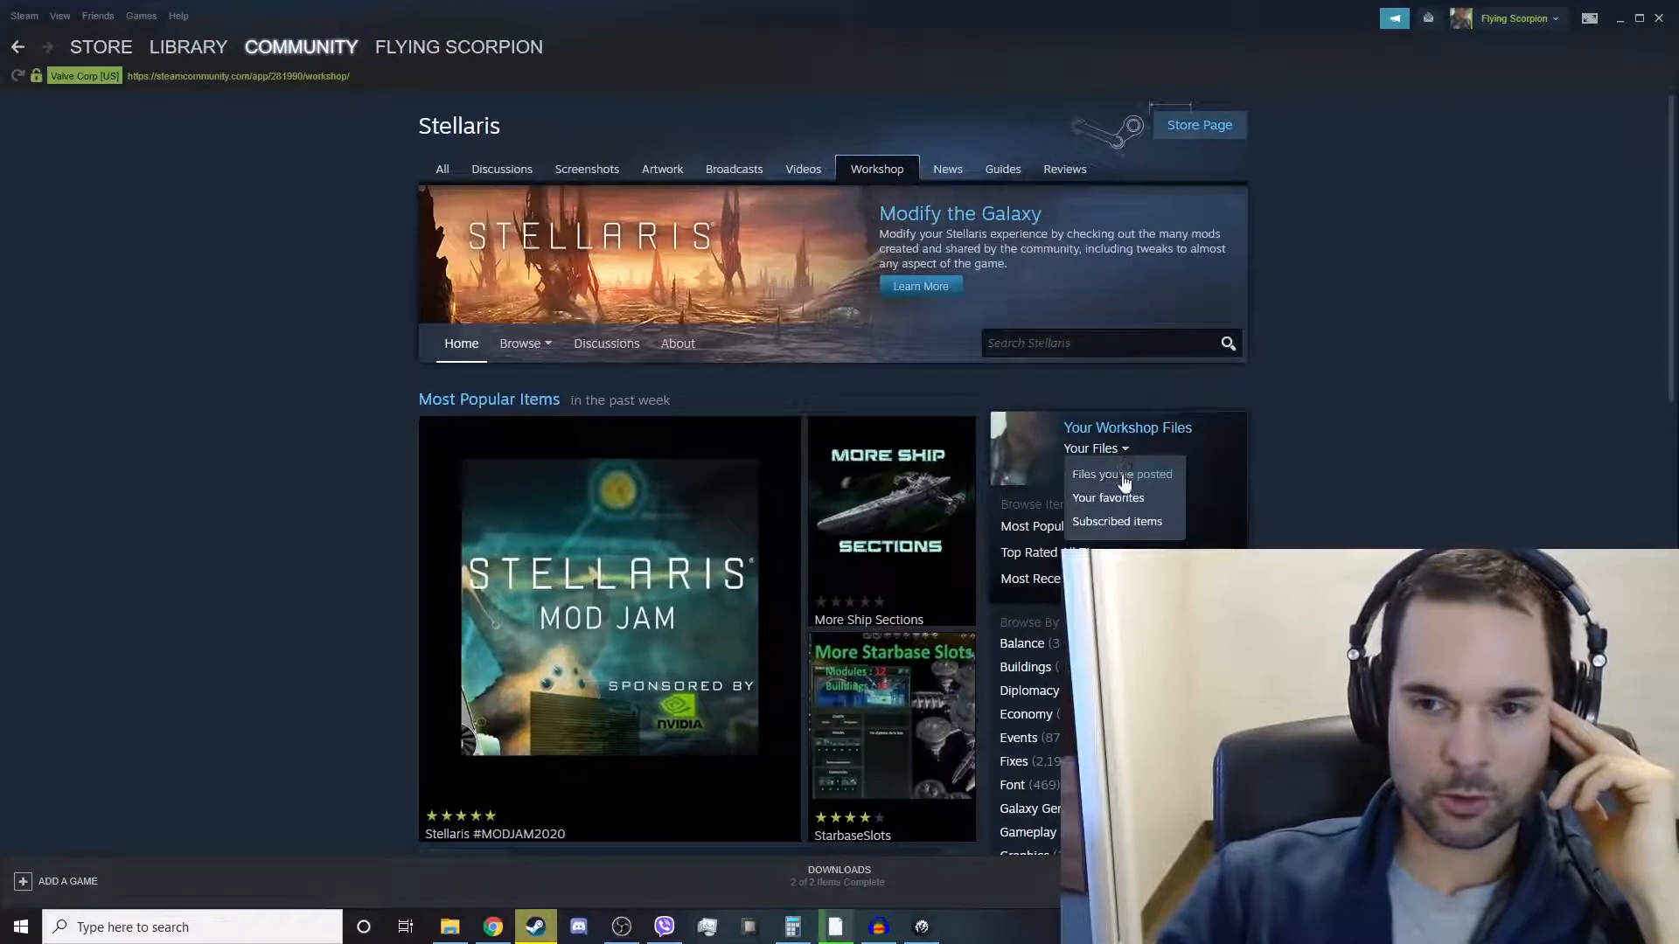
left_click(1121, 474)
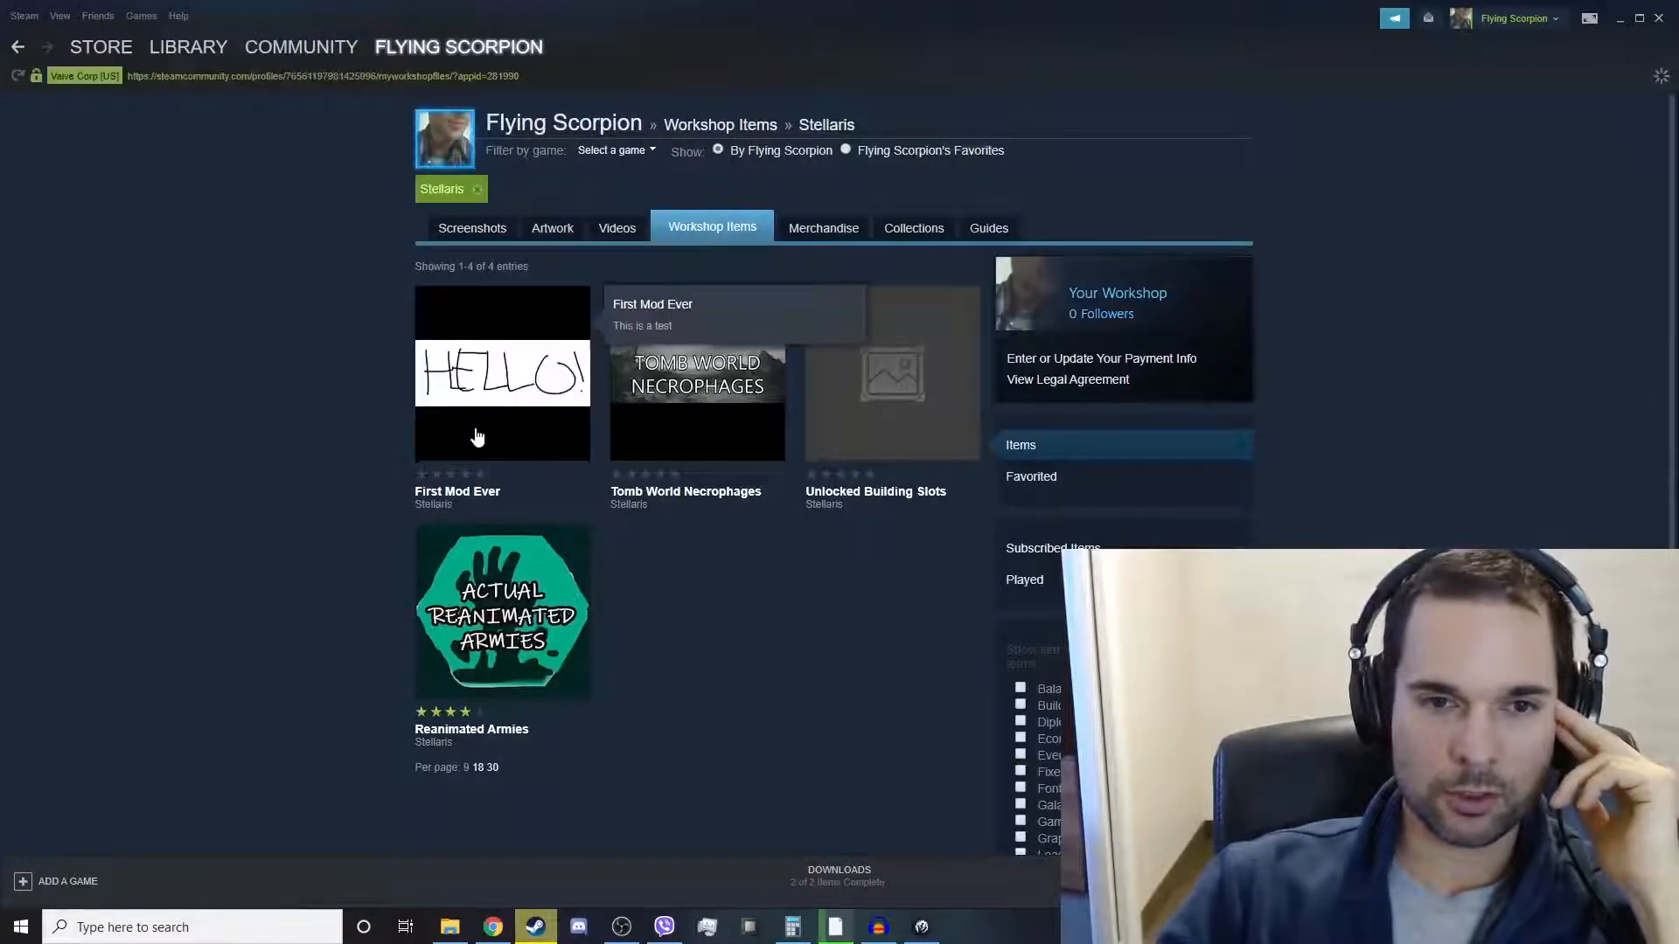
mouse_move(514, 403)
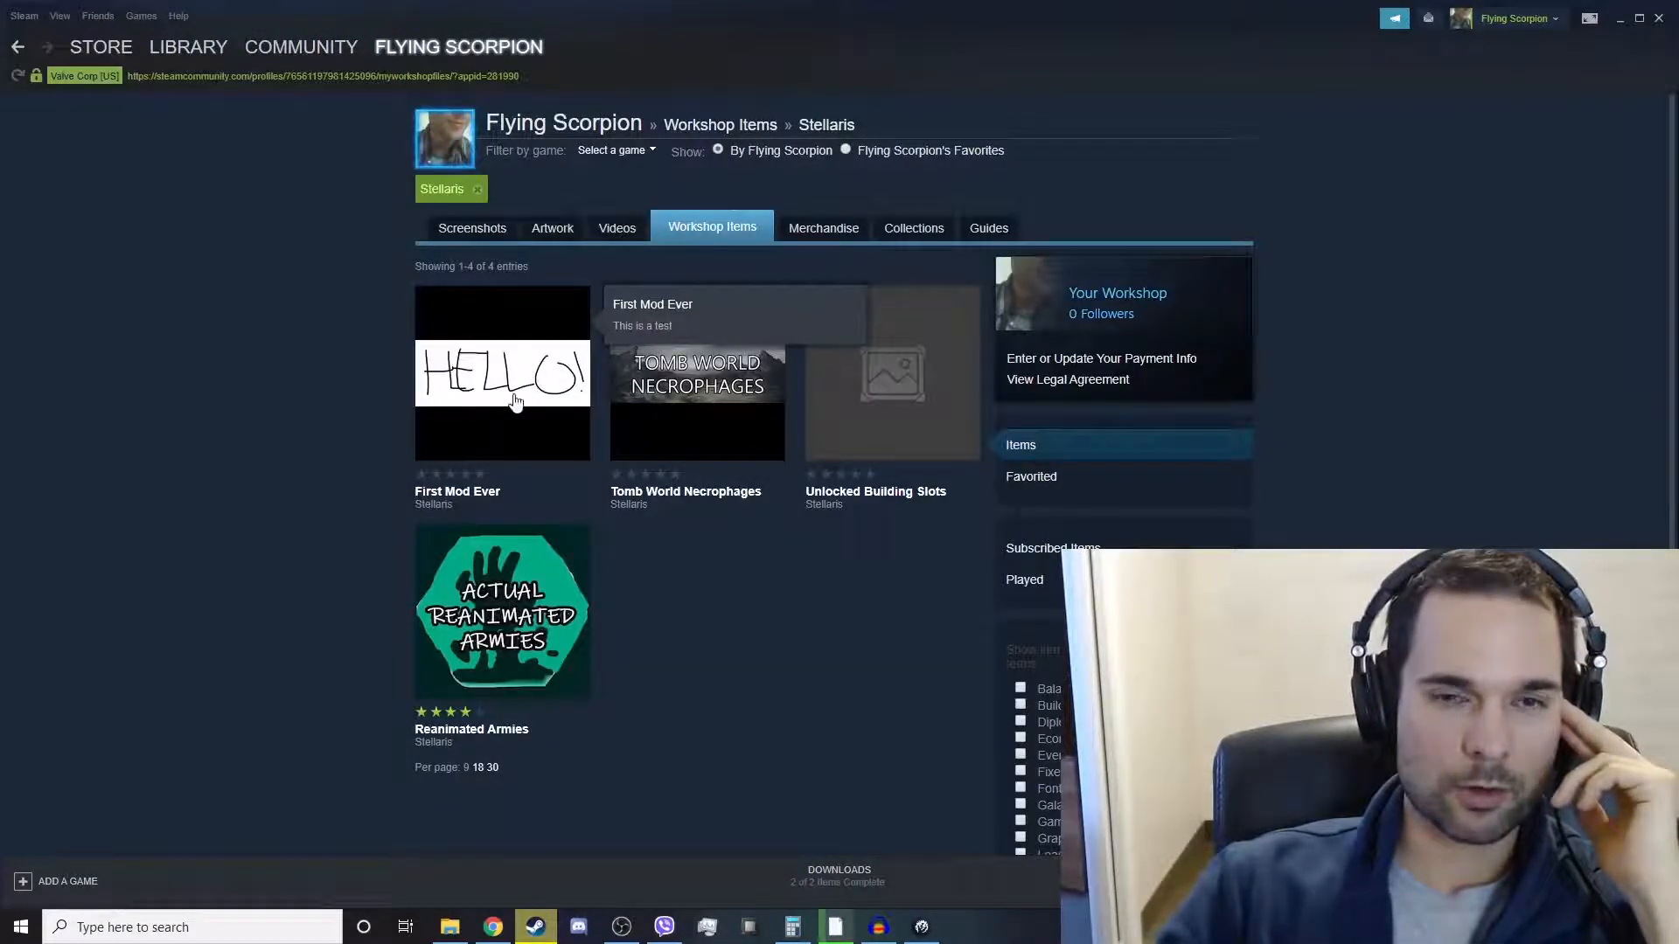